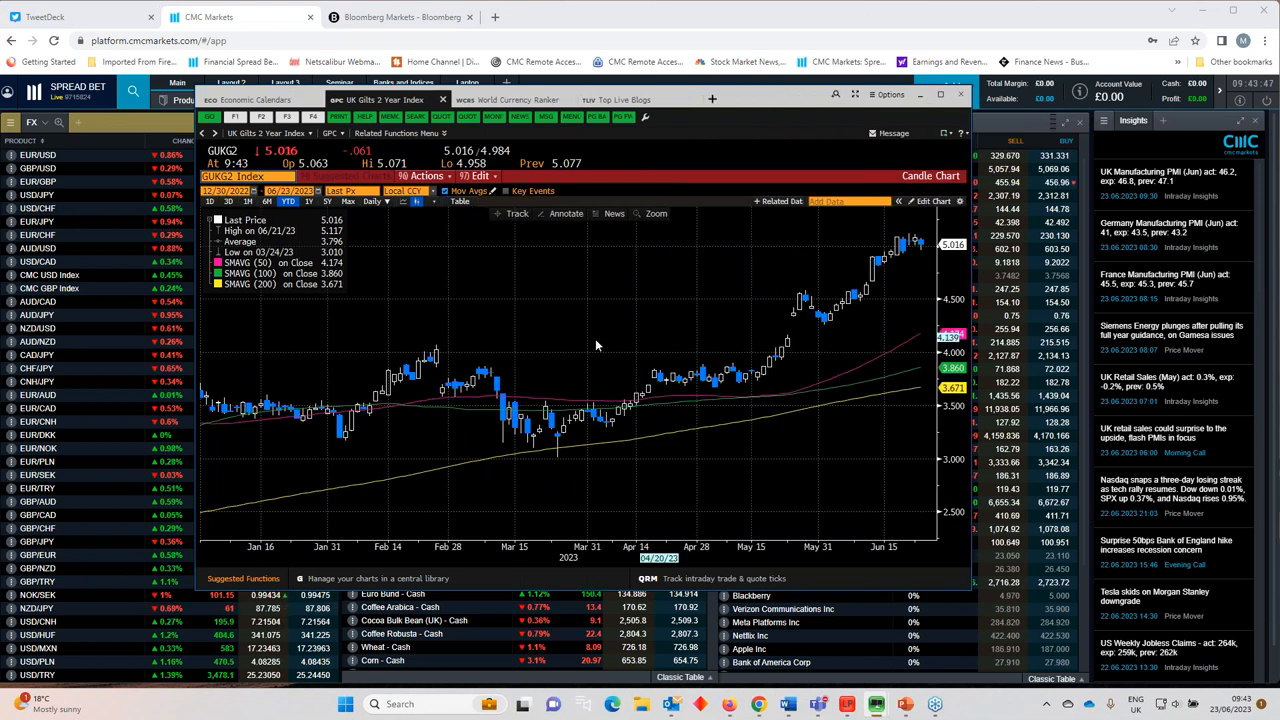
mouse_move(504, 316)
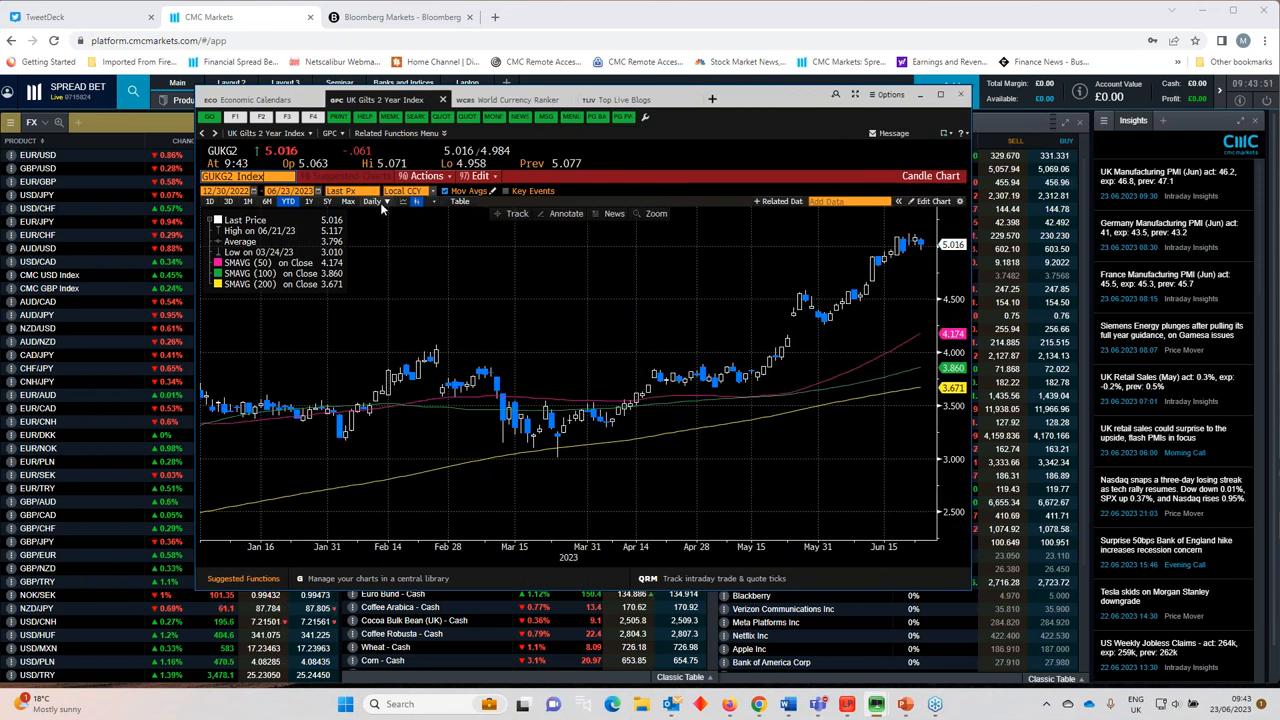
Step: Switch the UK Gilts 2 Year yield chart to weekly candles
left_click(372, 200)
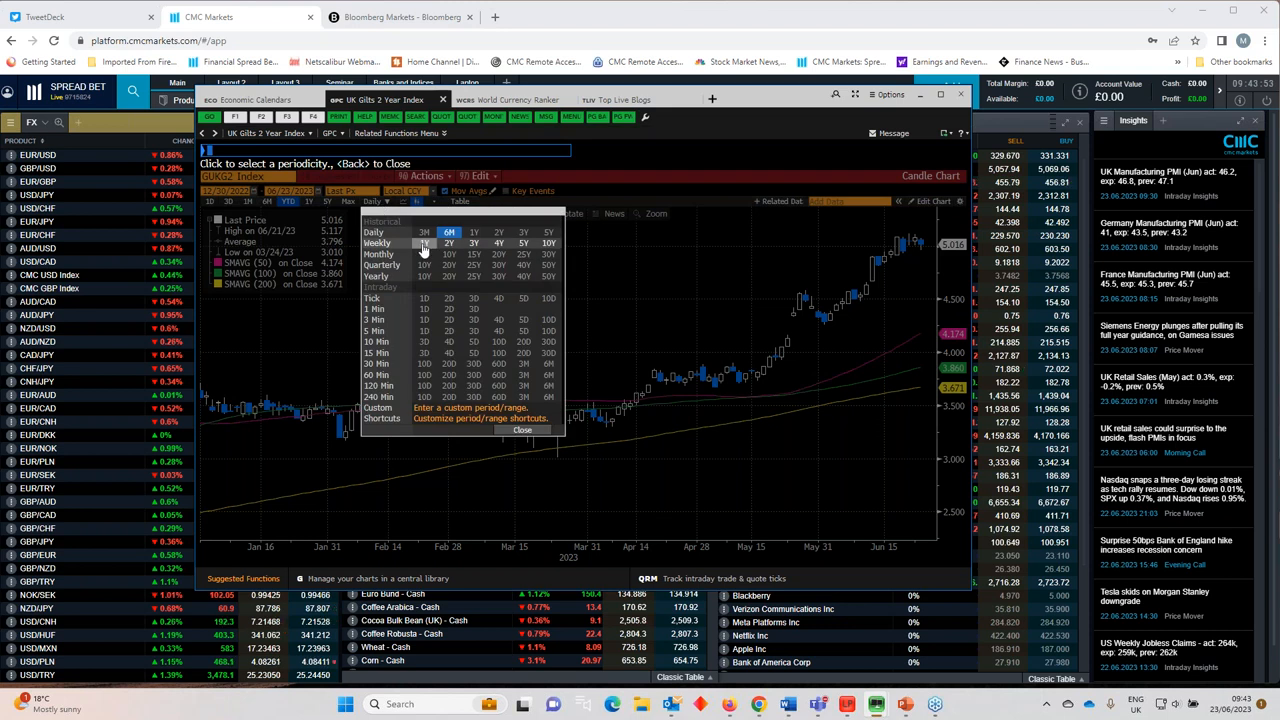
left_click(424, 244)
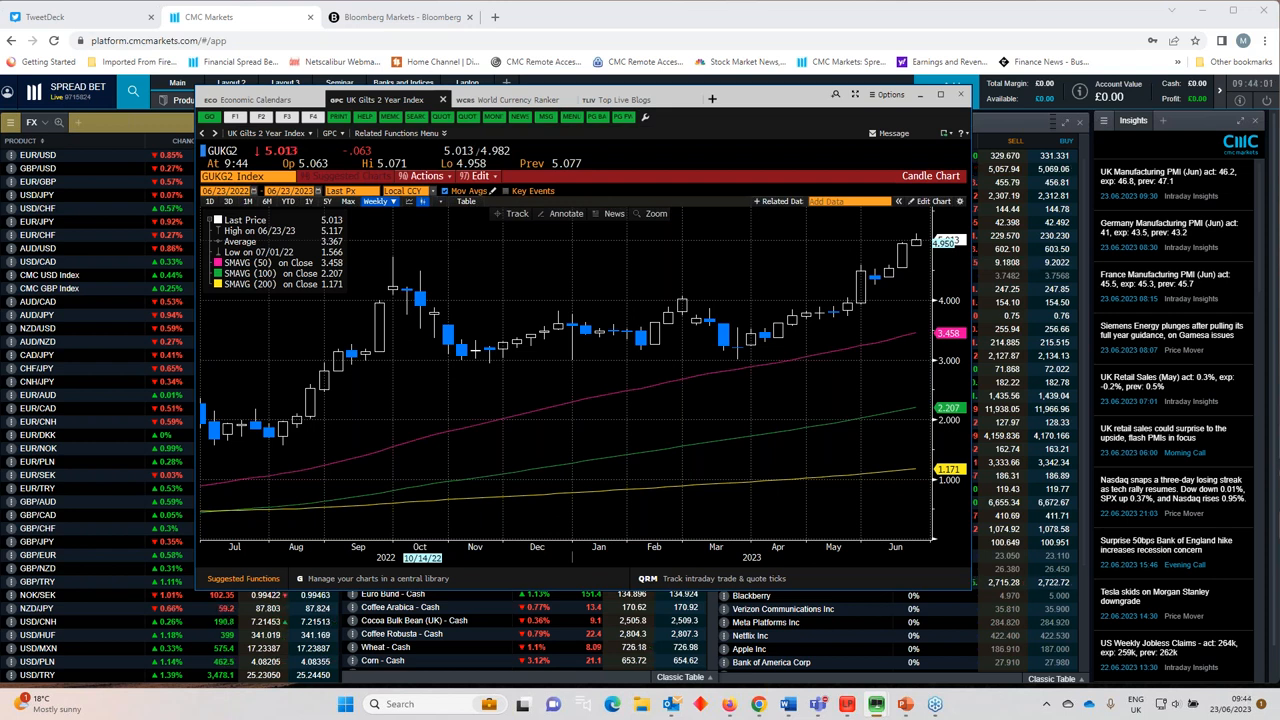
mouse_move(856, 290)
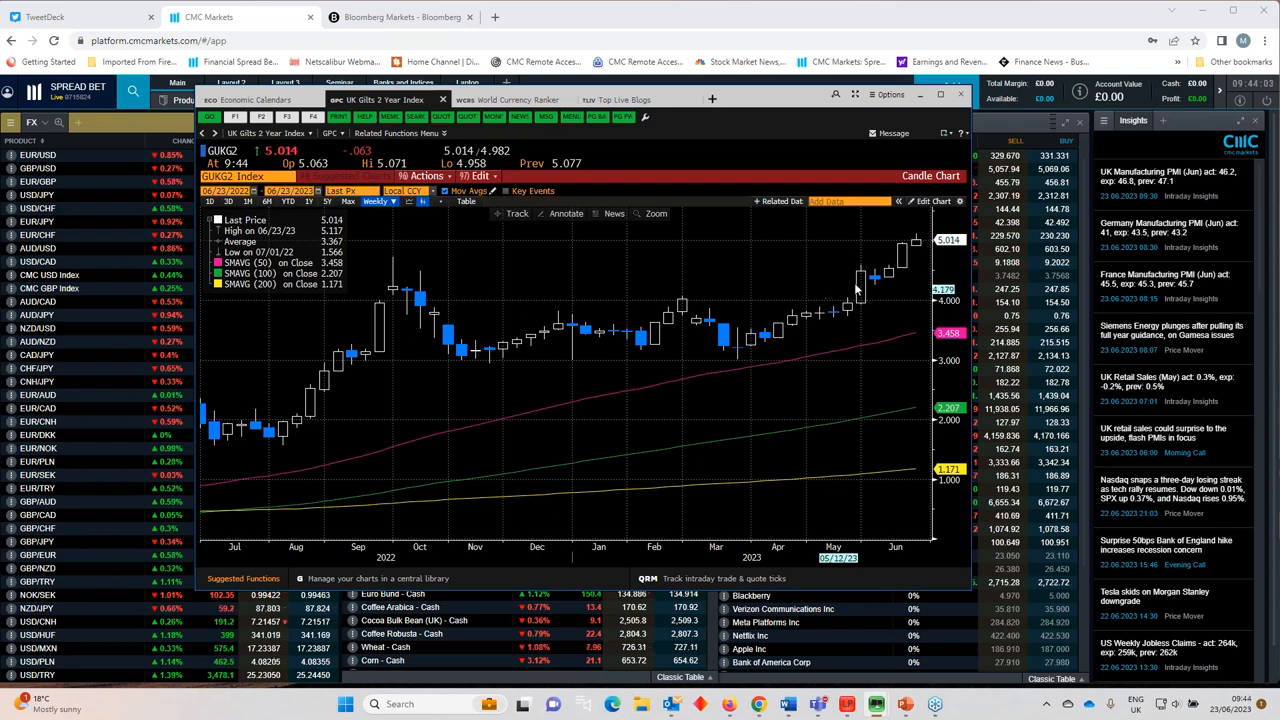
mouse_move(910, 280)
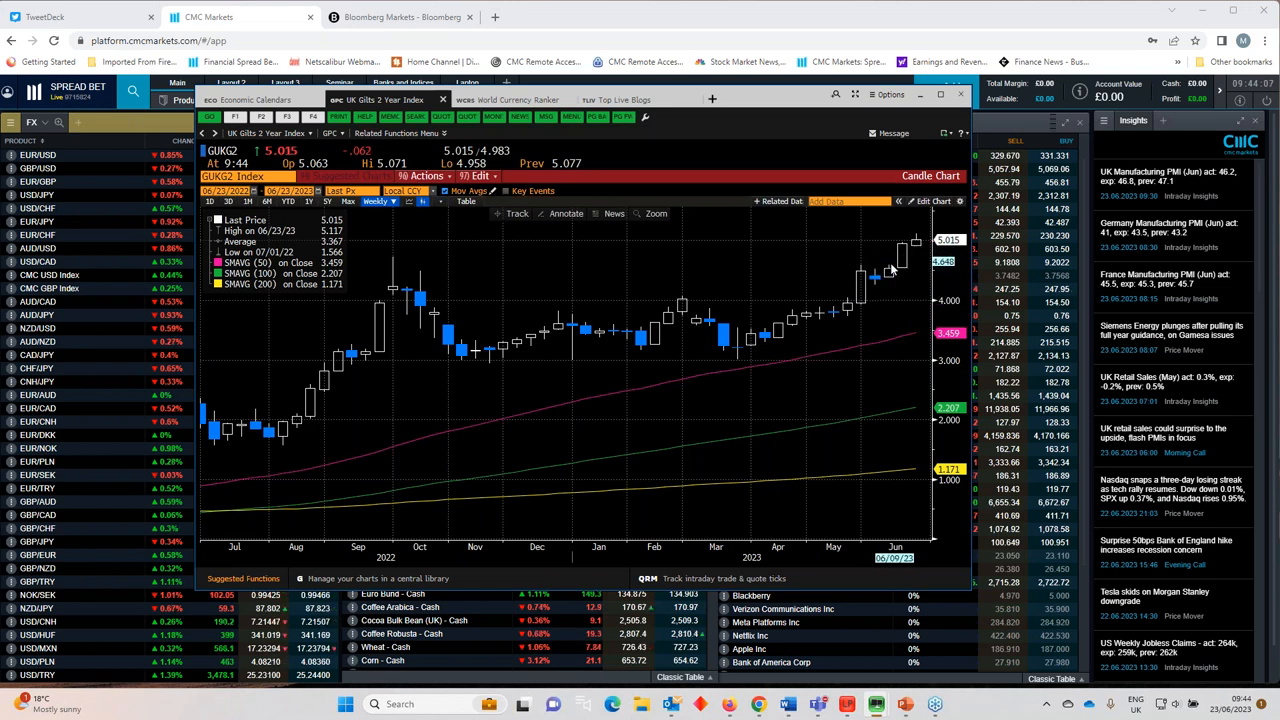
mouse_move(880, 276)
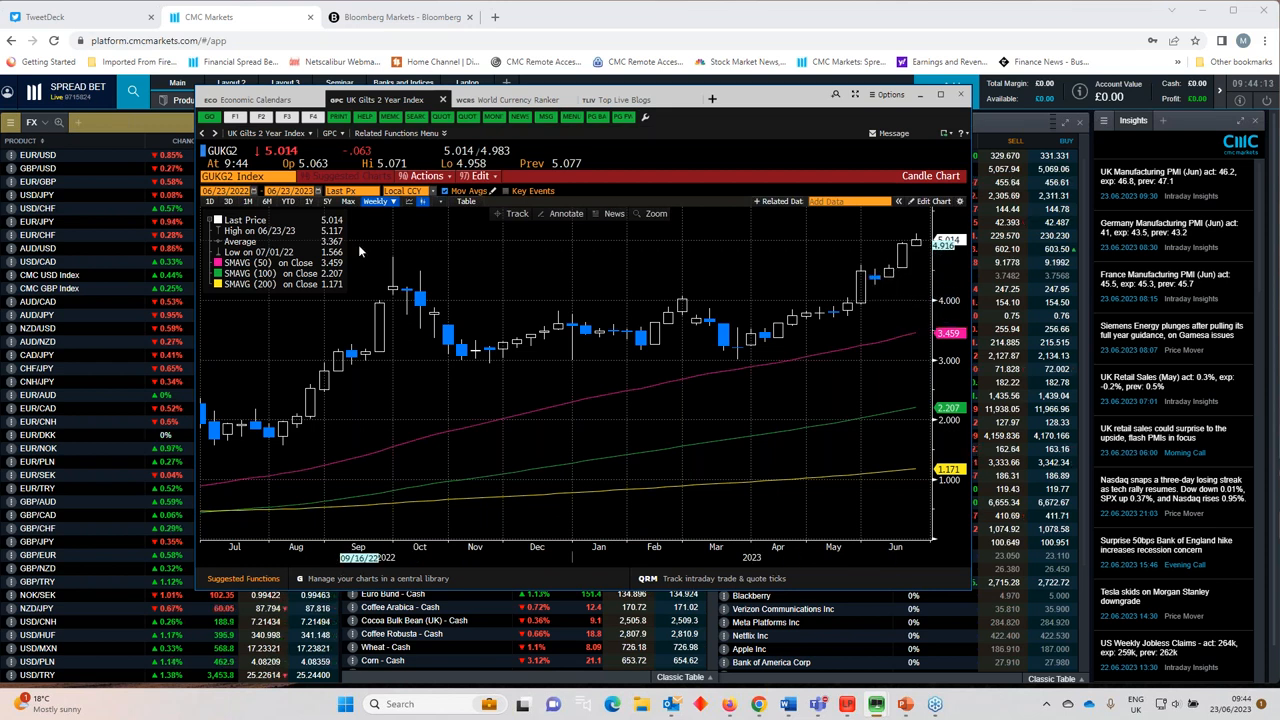
mouse_move(340, 220)
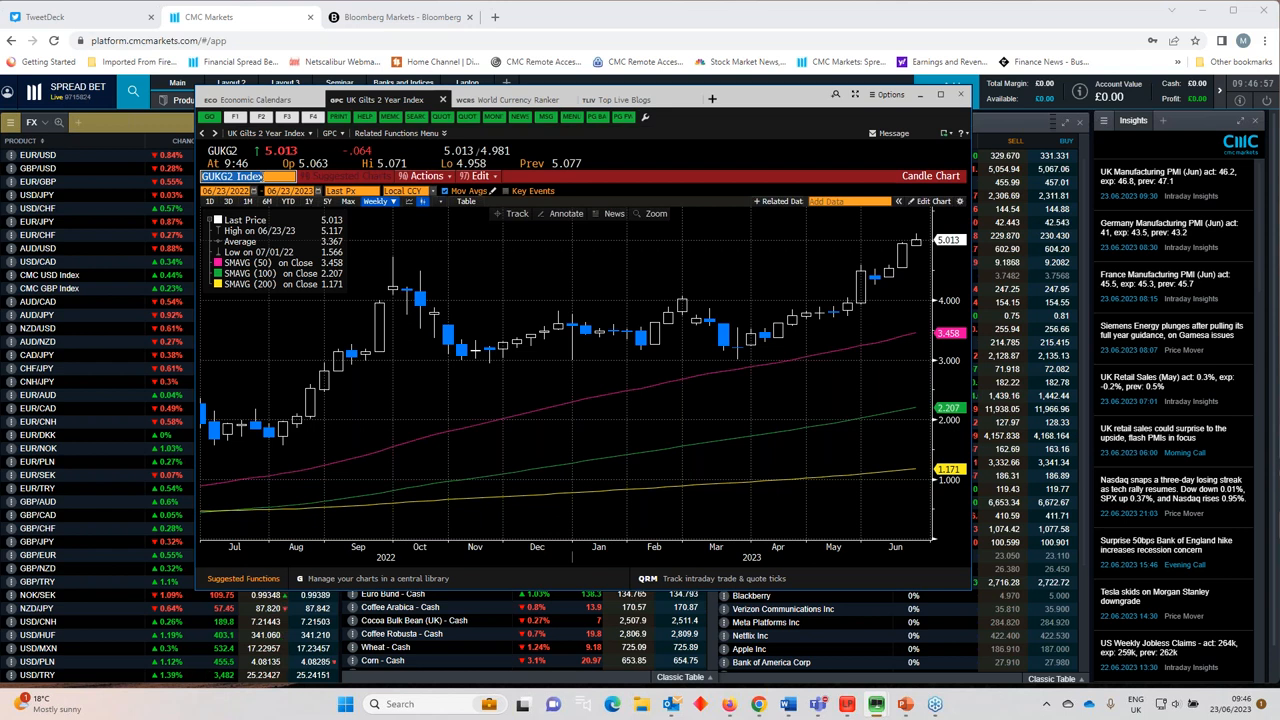
mouse_move(768, 100)
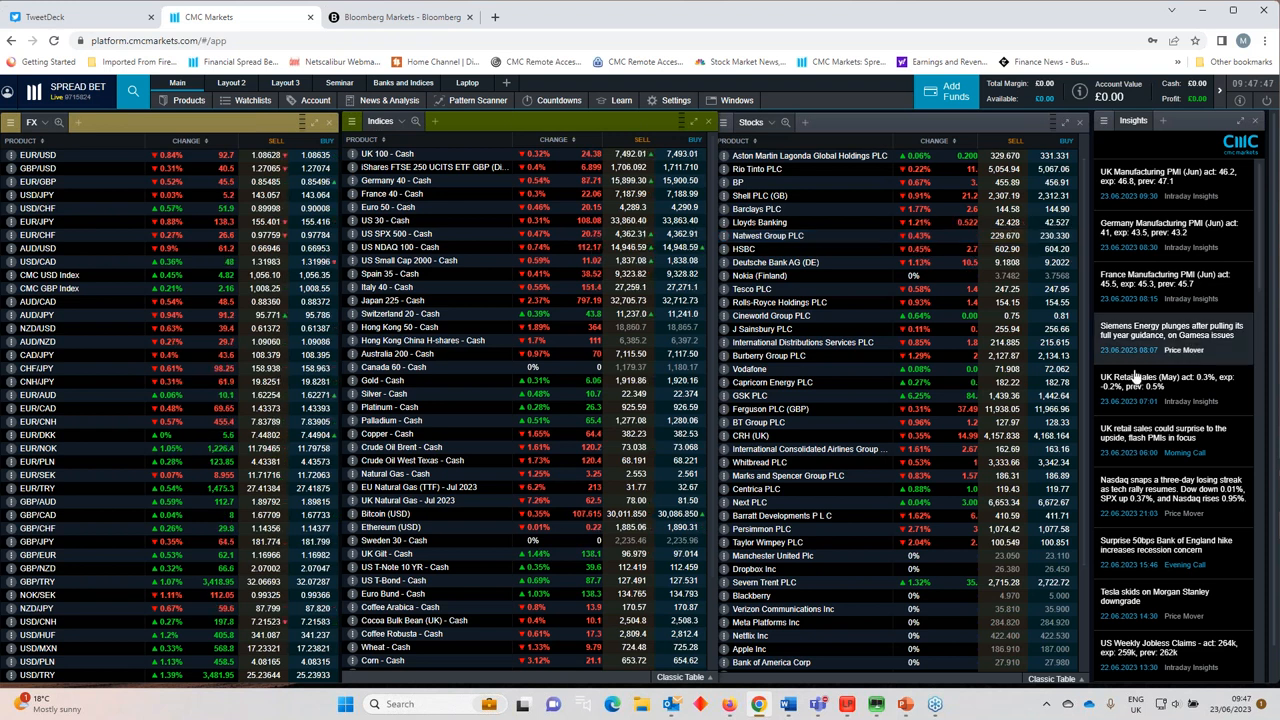
mouse_move(876, 350)
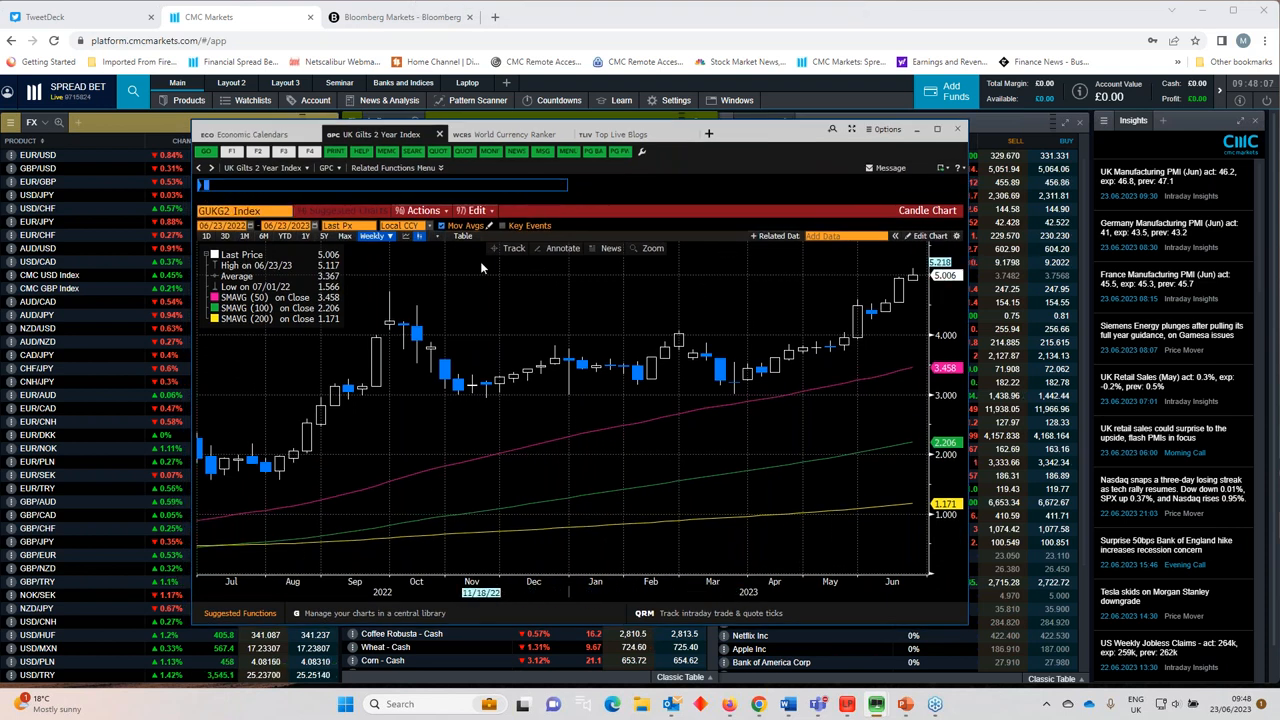
mouse_move(558, 346)
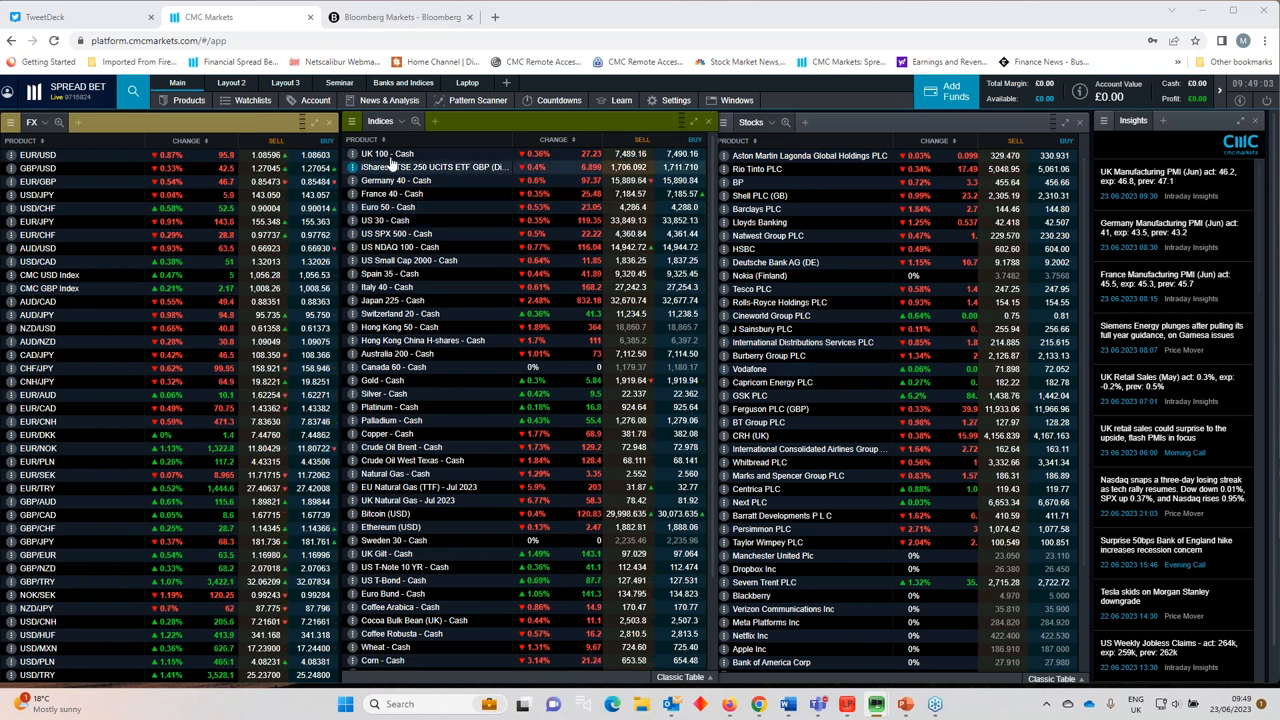
Step: Show twelve months of UK 100 history and remove the newly drawn lower trend line
left_click(384, 152)
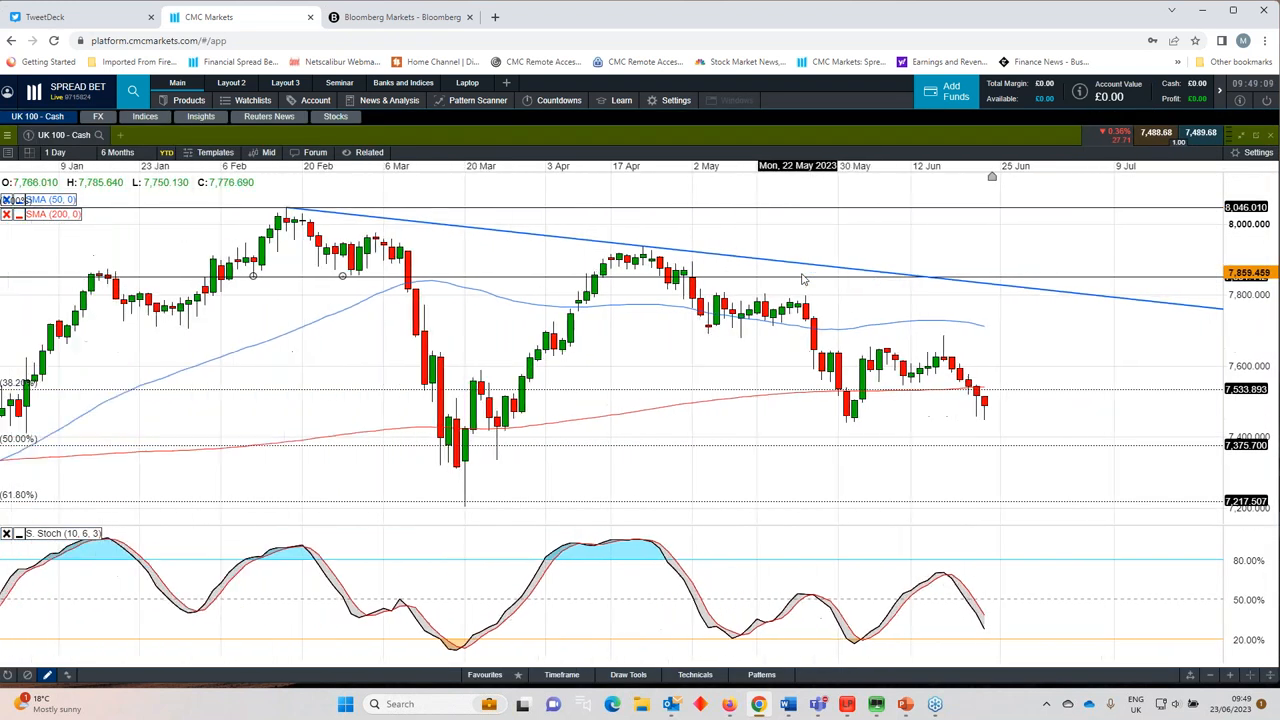
left_click(118, 152)
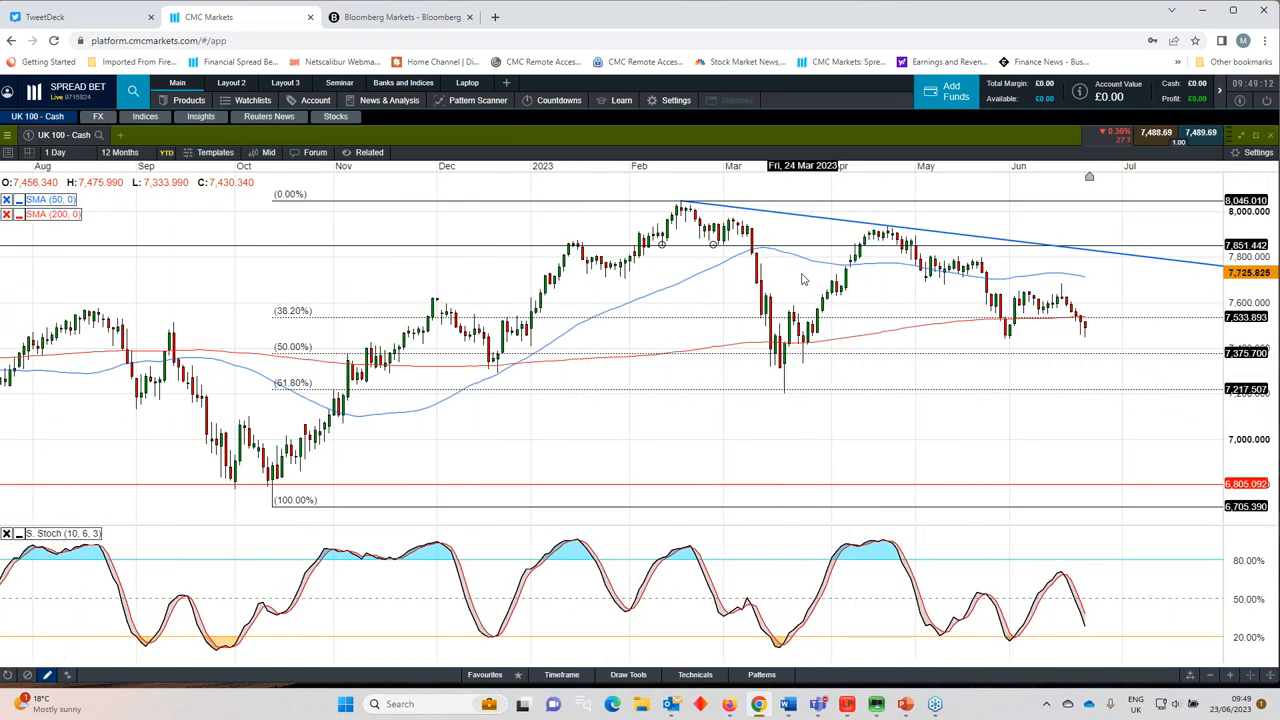
mouse_move(1004, 344)
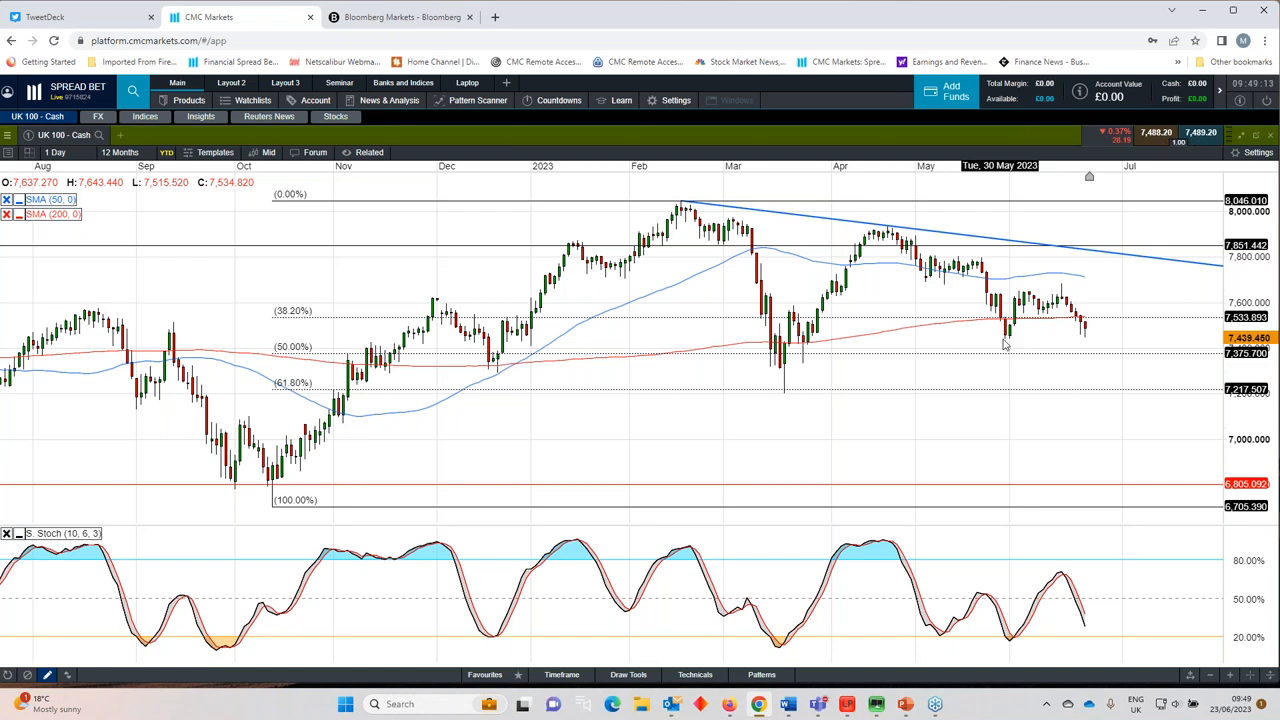
left_click(484, 674)
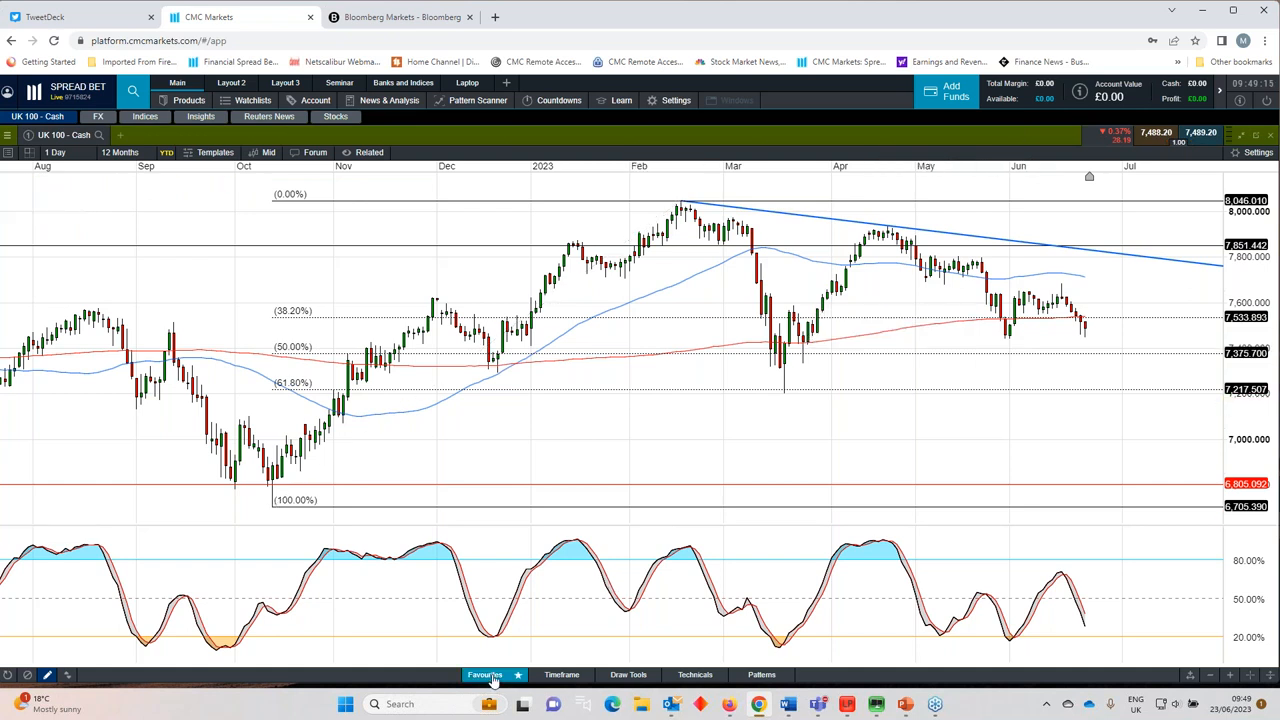
left_click(484, 674)
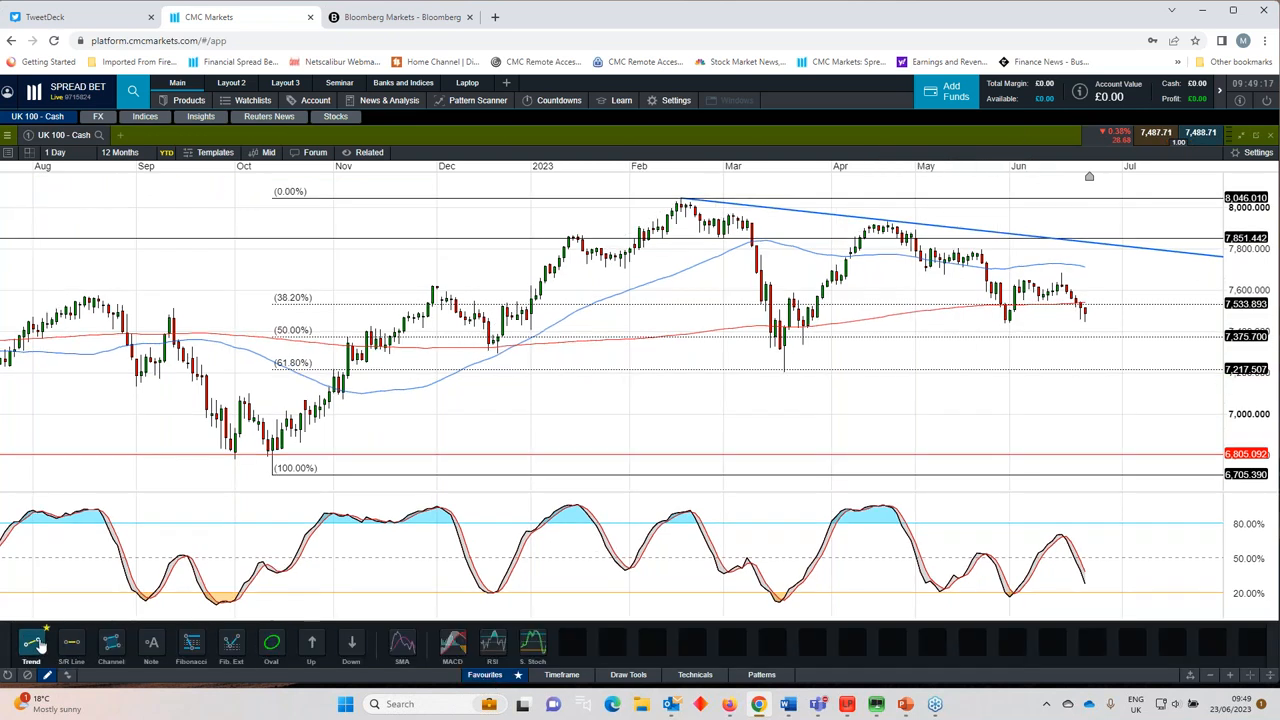
mouse_move(408, 444)
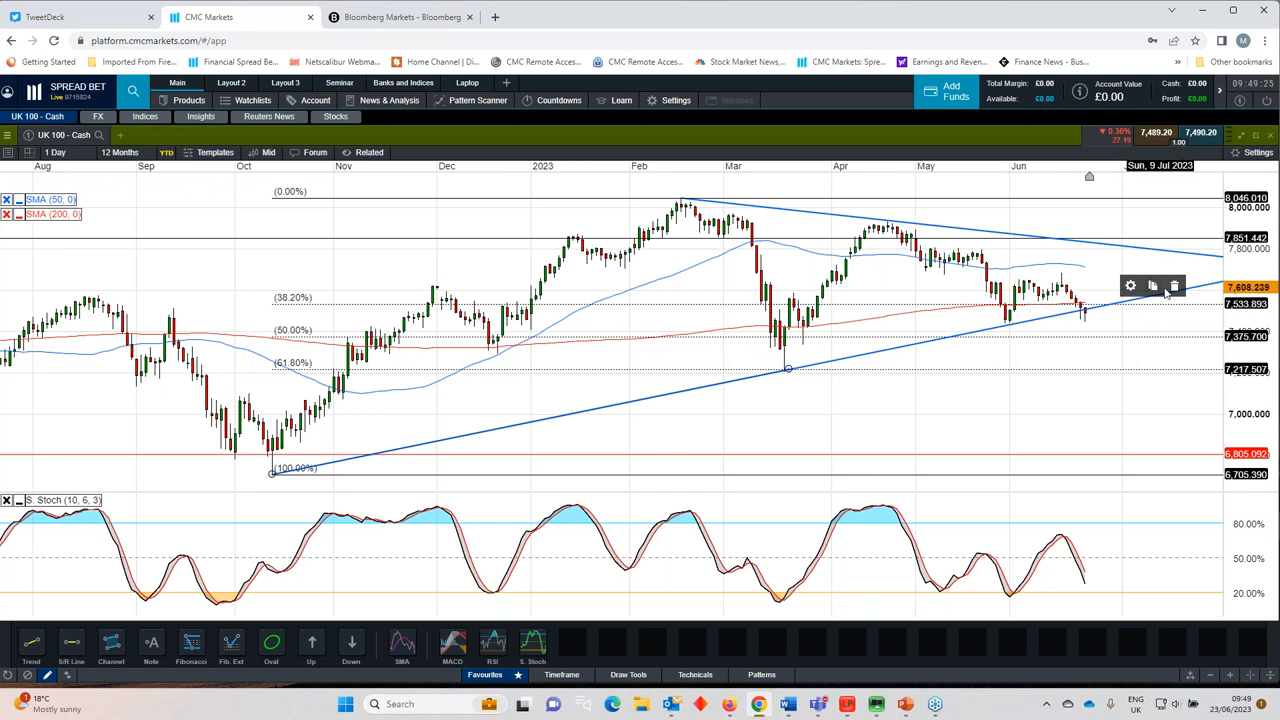
left_click(1172, 286)
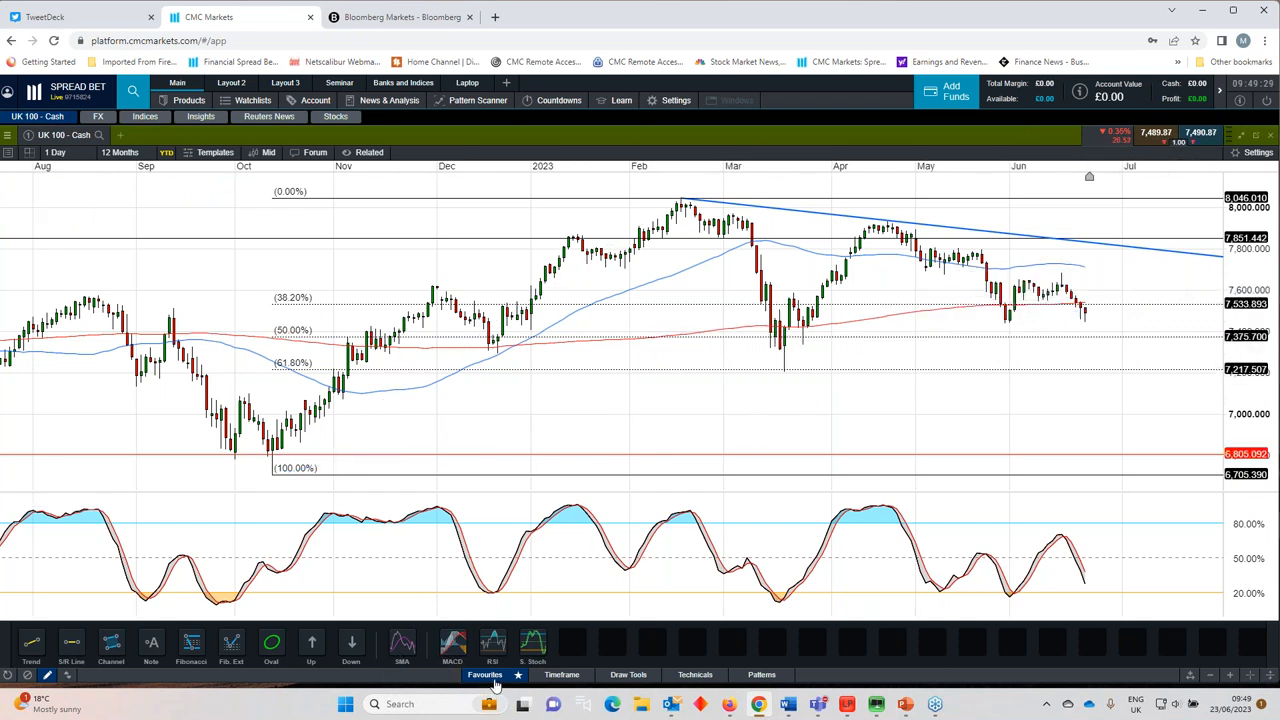
mouse_move(892, 396)
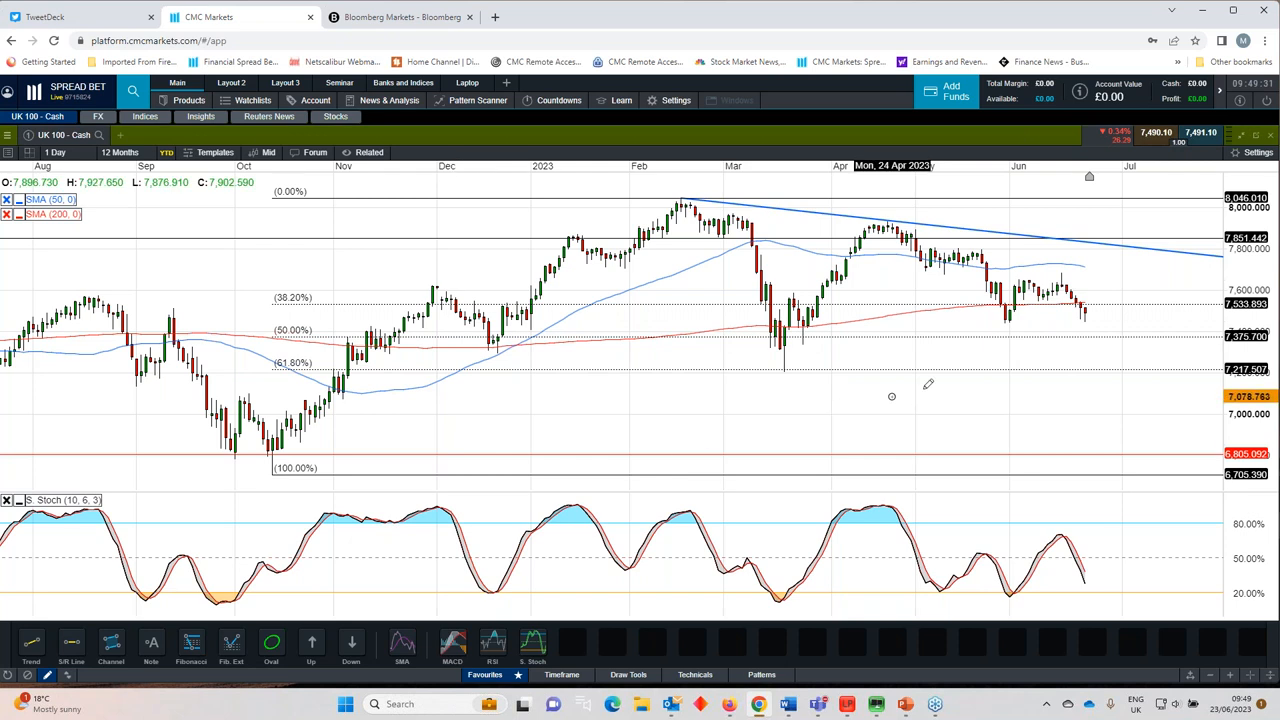
mouse_move(1008, 320)
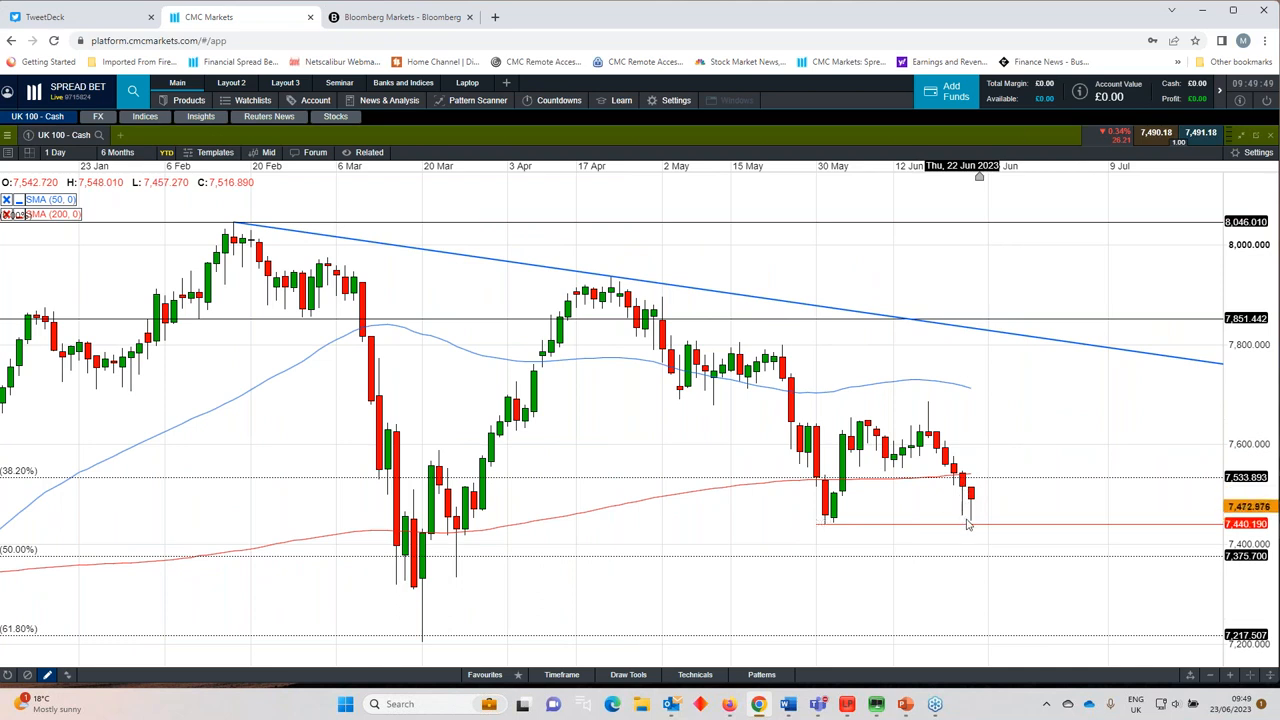
mouse_move(978, 510)
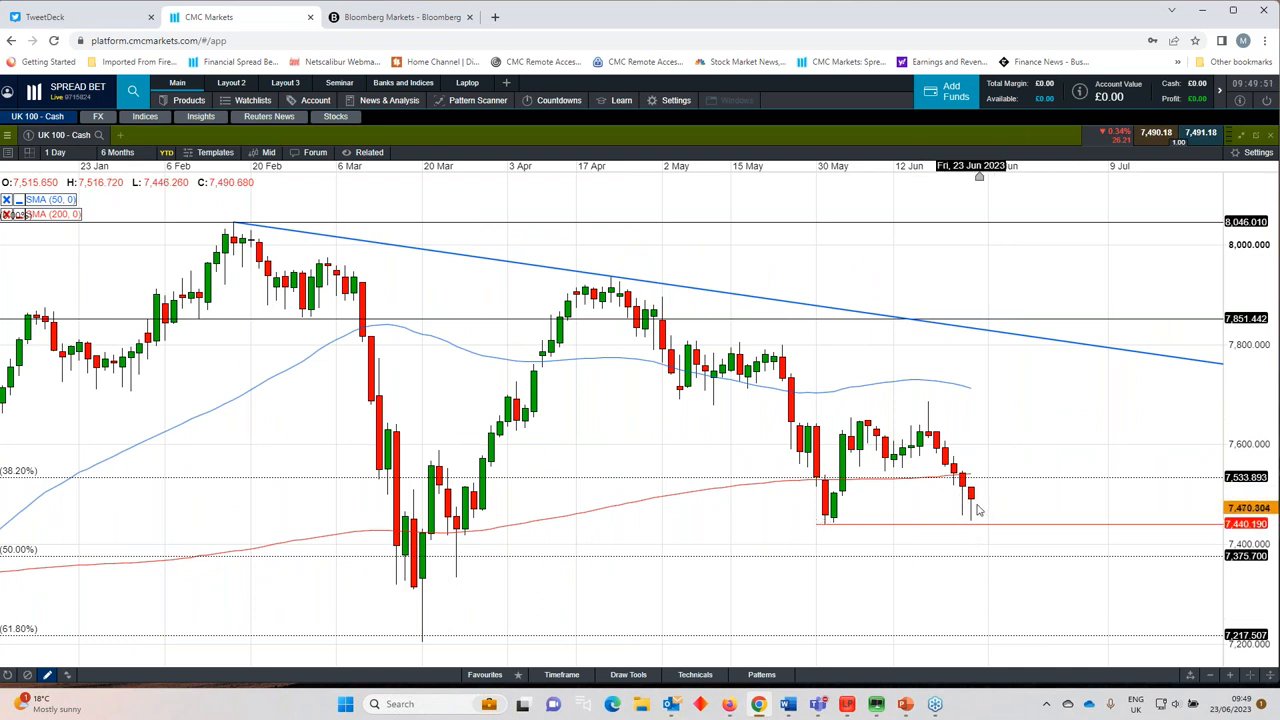
mouse_move(838, 534)
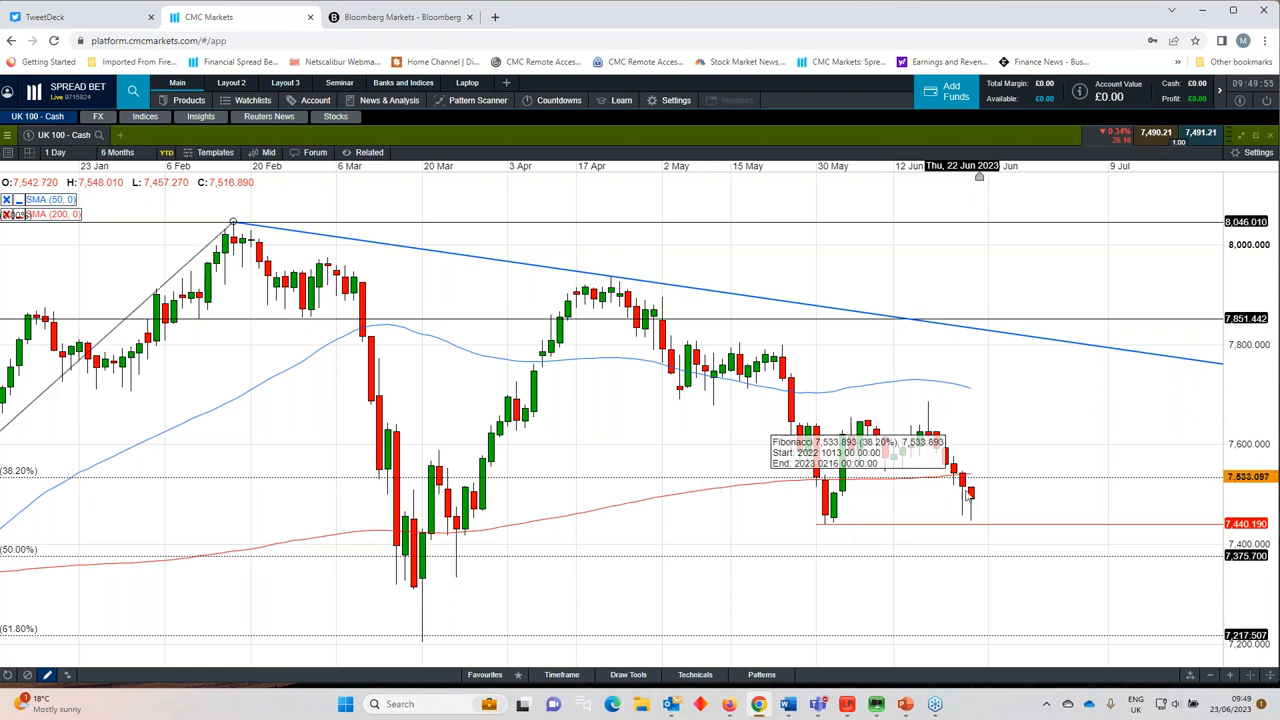
mouse_move(974, 506)
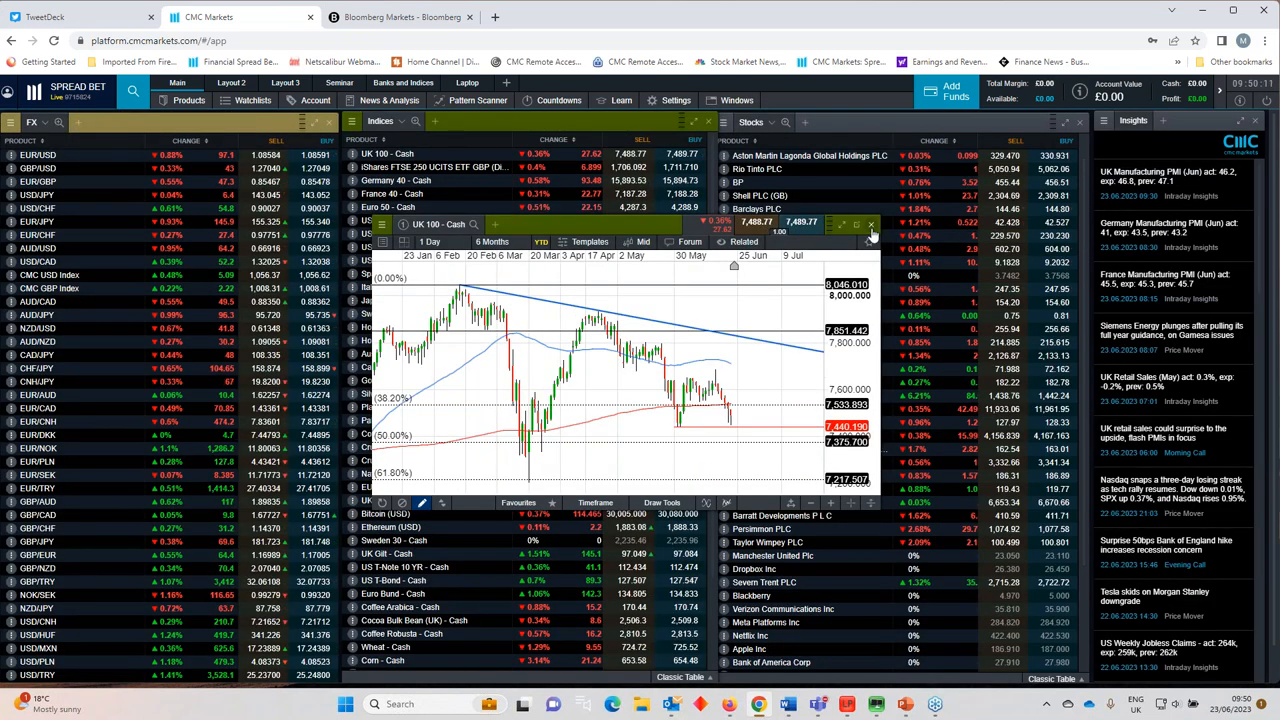
left_click(870, 224)
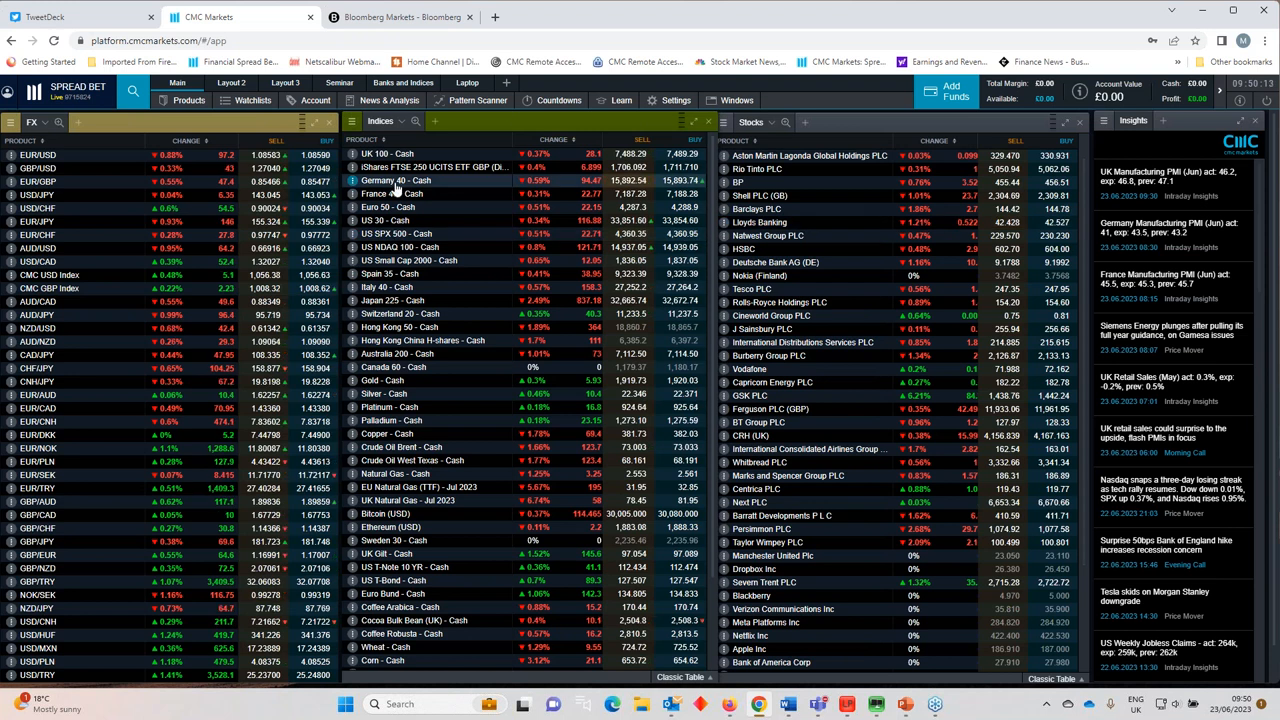
left_click(392, 180)
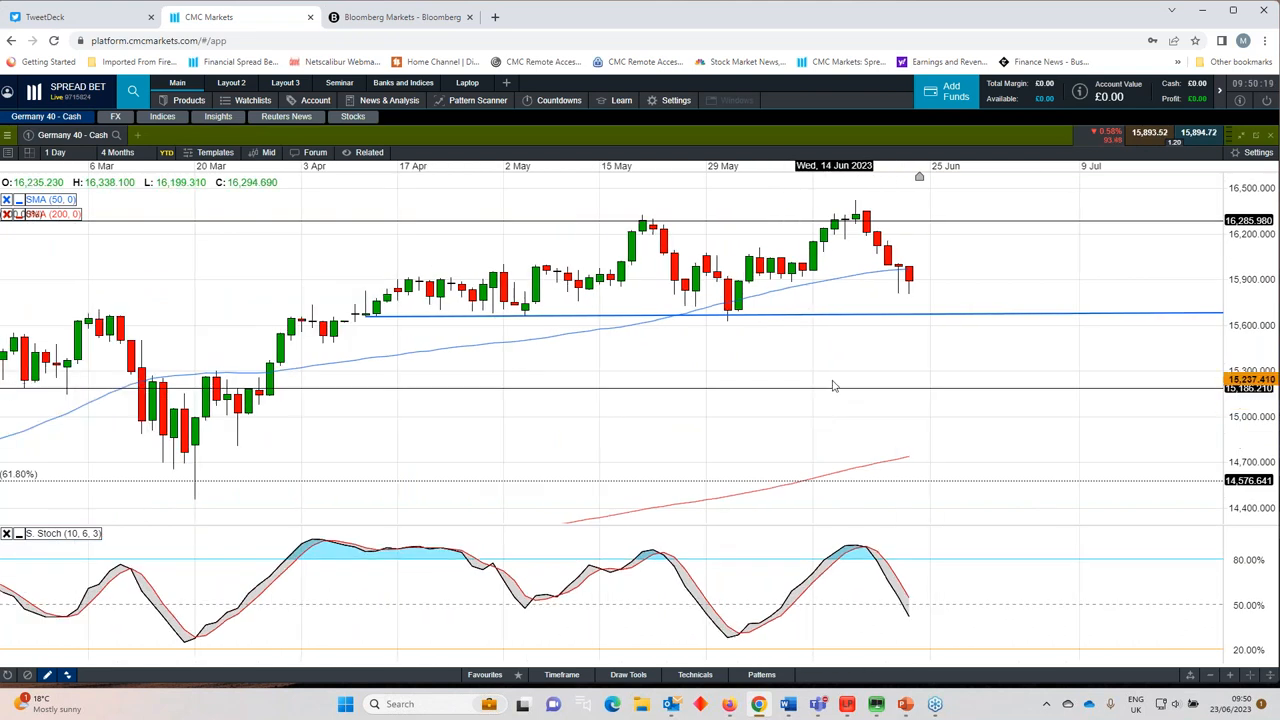
mouse_move(900, 288)
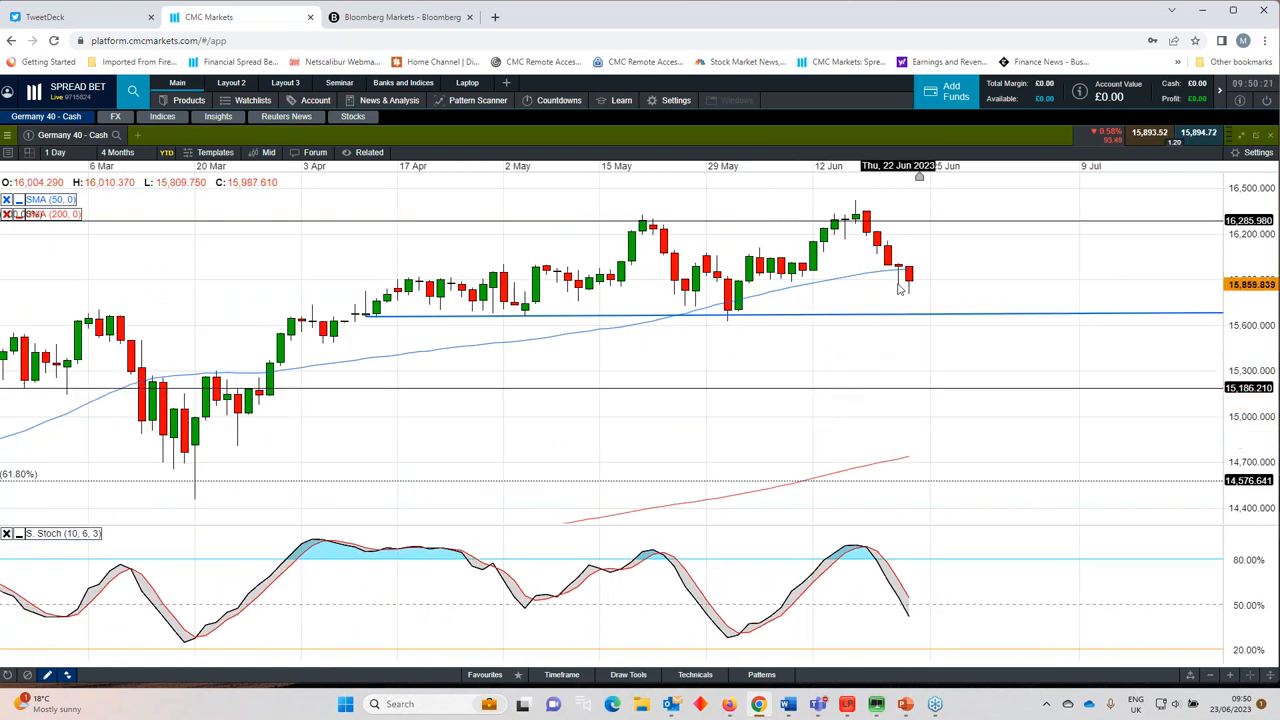
mouse_move(500, 316)
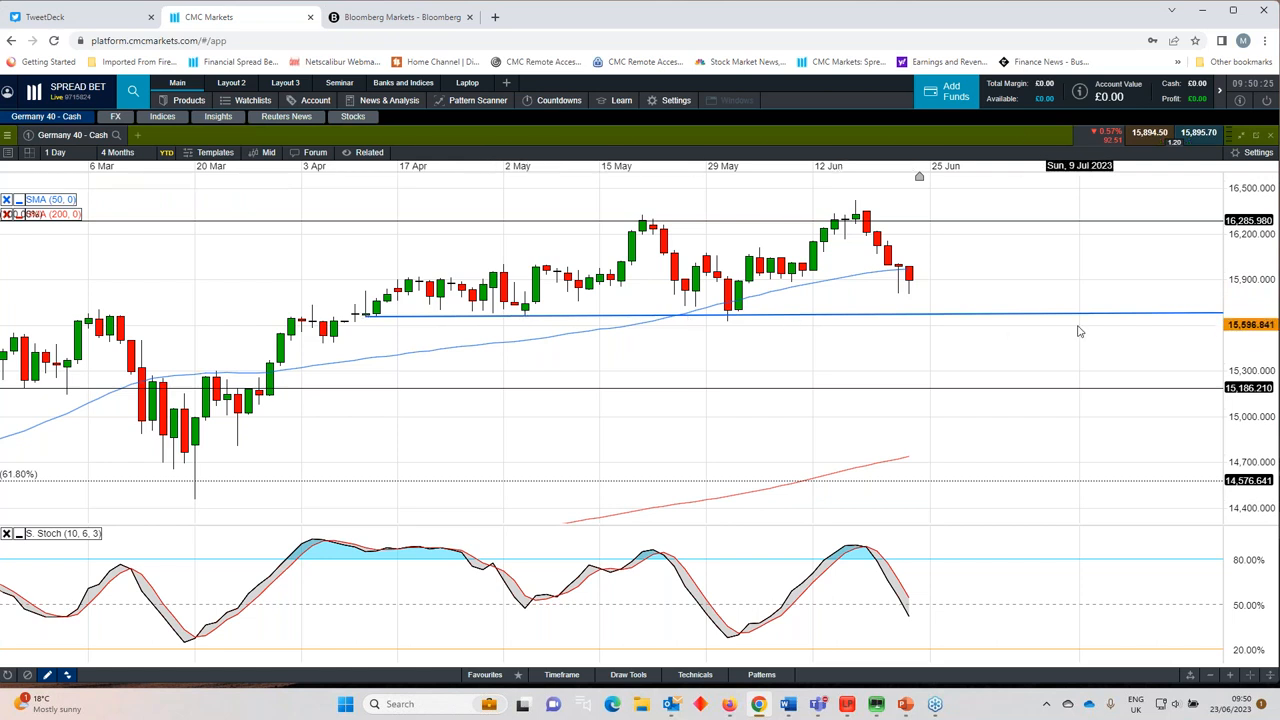
mouse_move(848, 324)
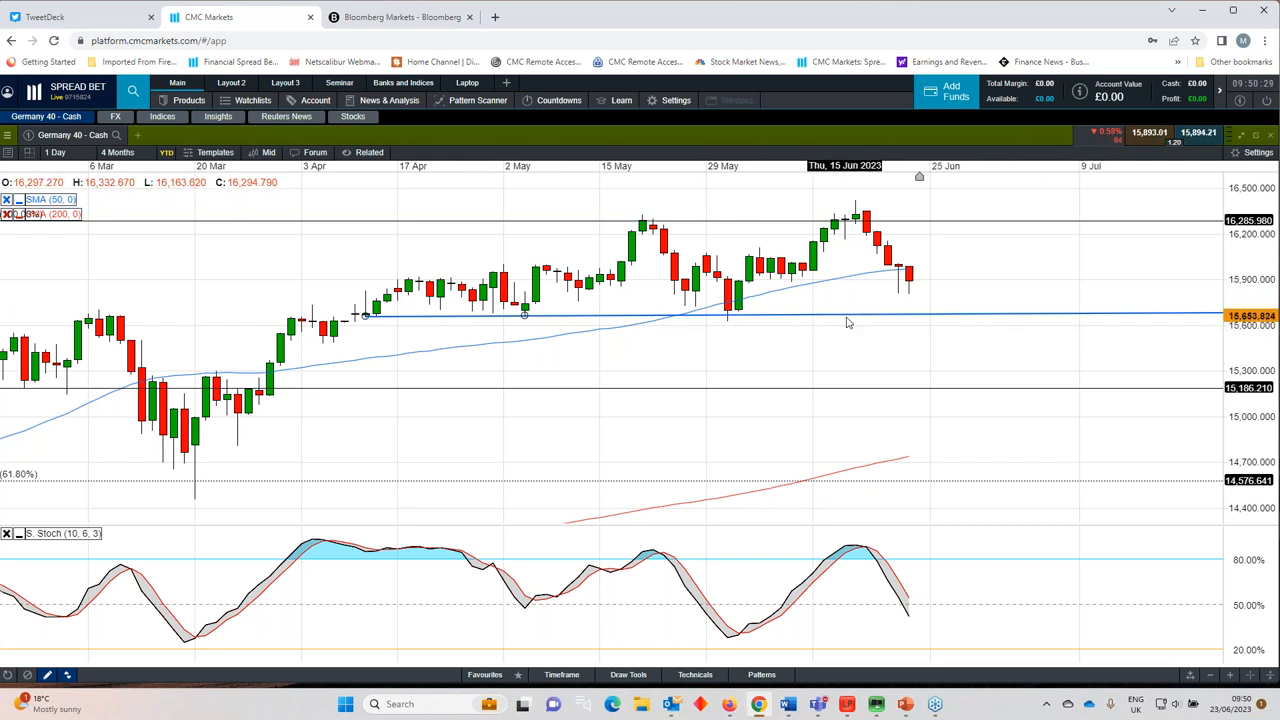
mouse_move(784, 336)
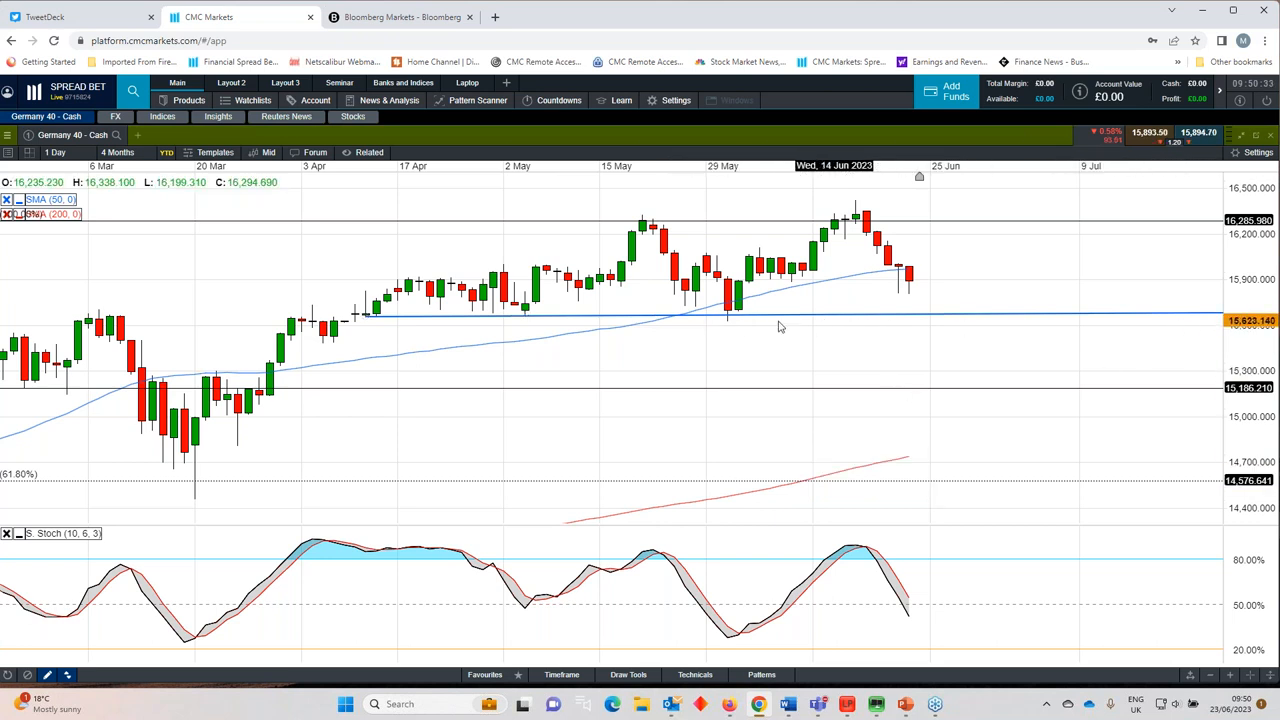
left_click(1240, 136)
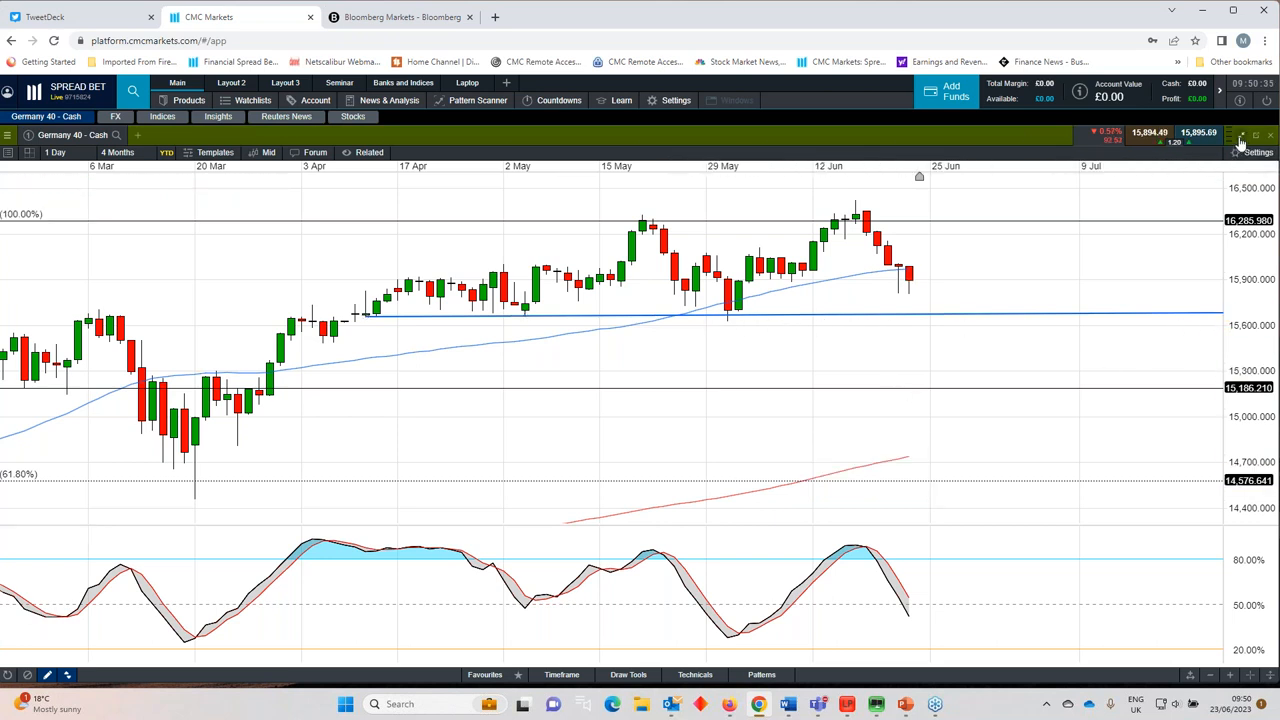
left_click(736, 100)
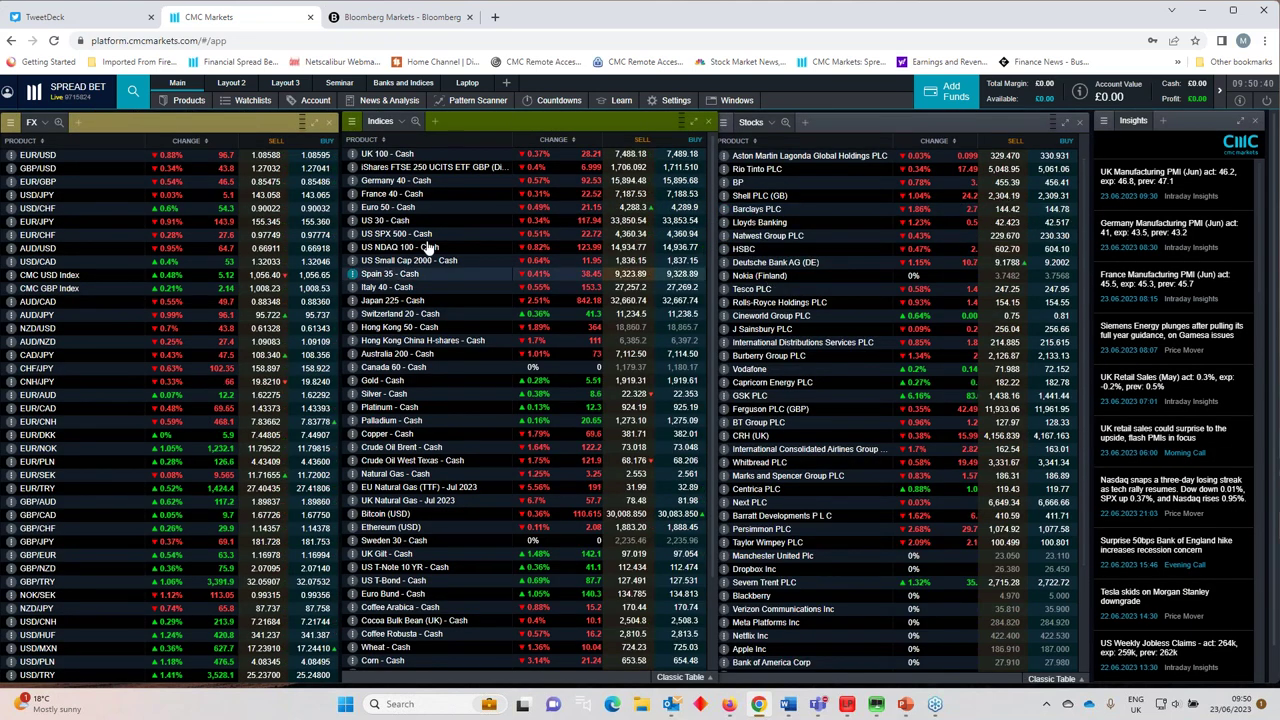
Step: Show the US SPX 500 chart over a longer nine-month period
left_click(390, 232)
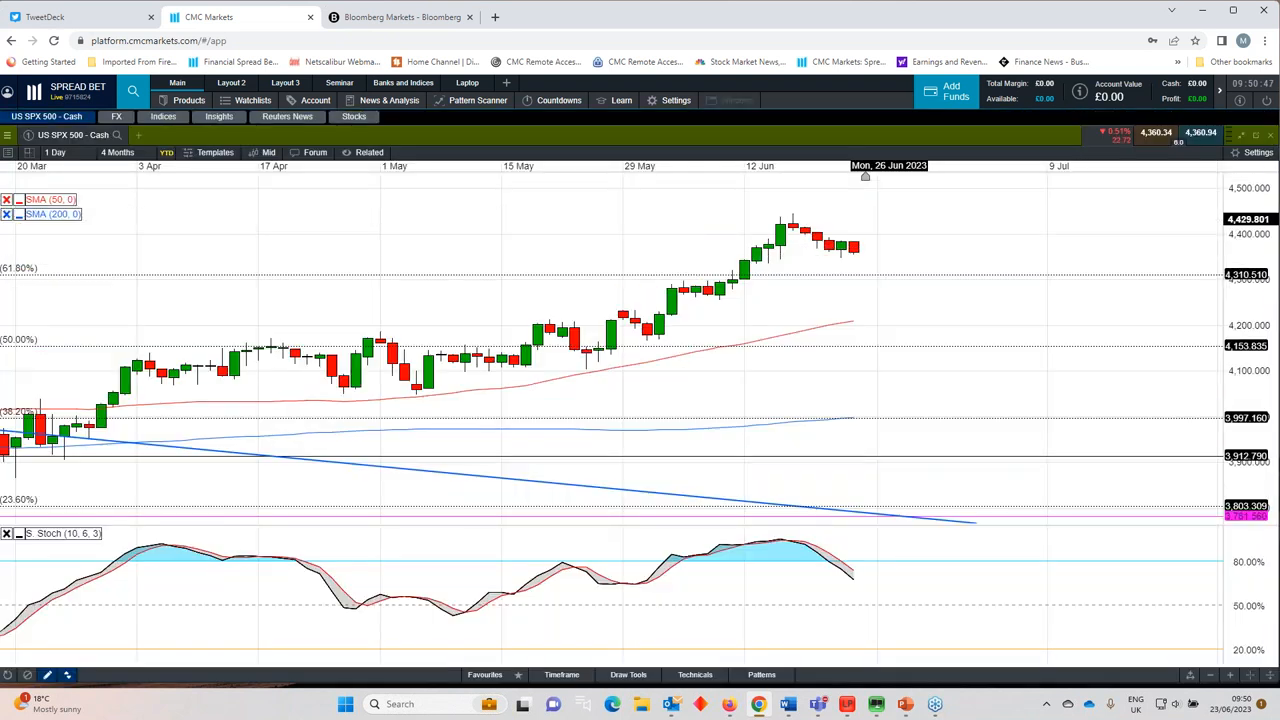
mouse_move(844, 266)
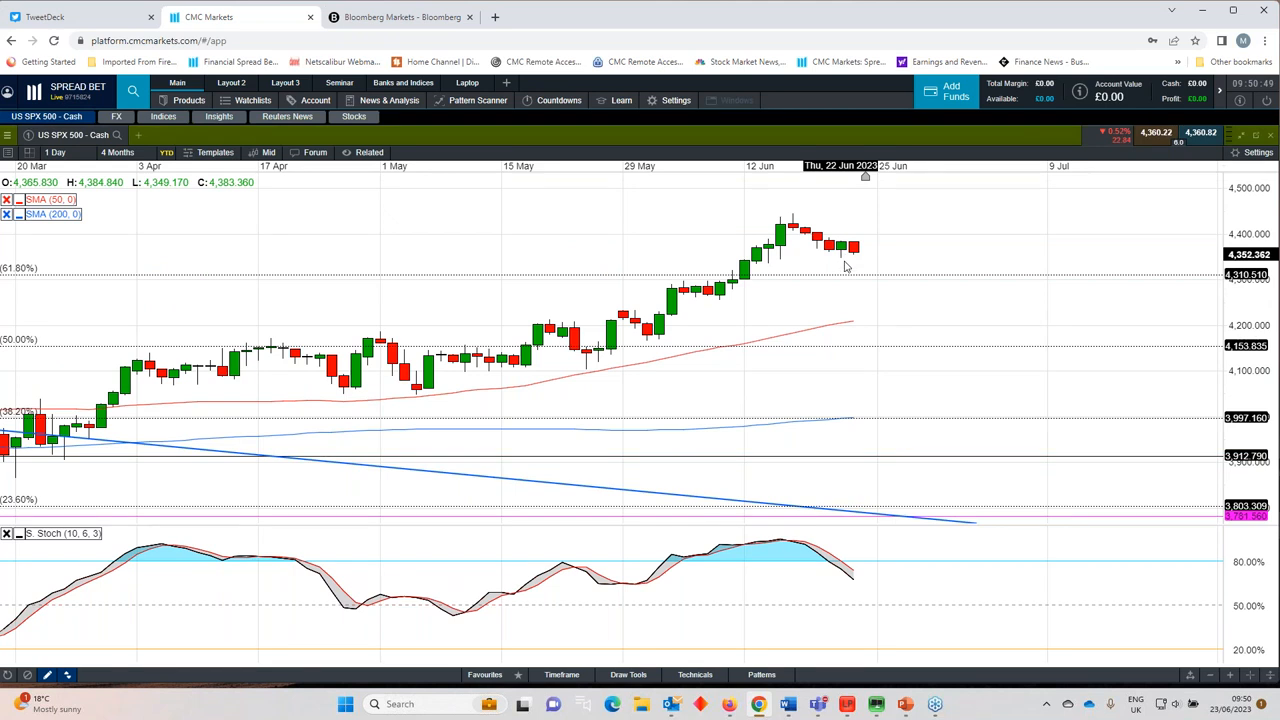
left_click(116, 152)
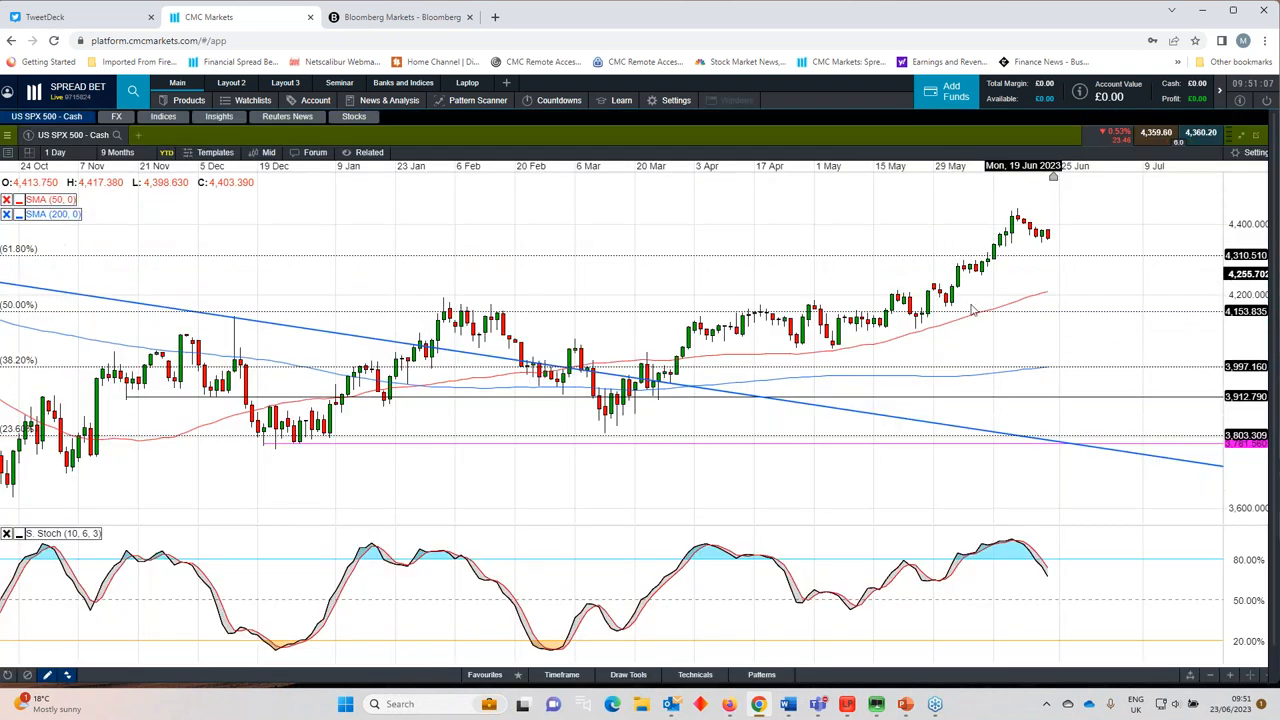
mouse_move(856, 352)
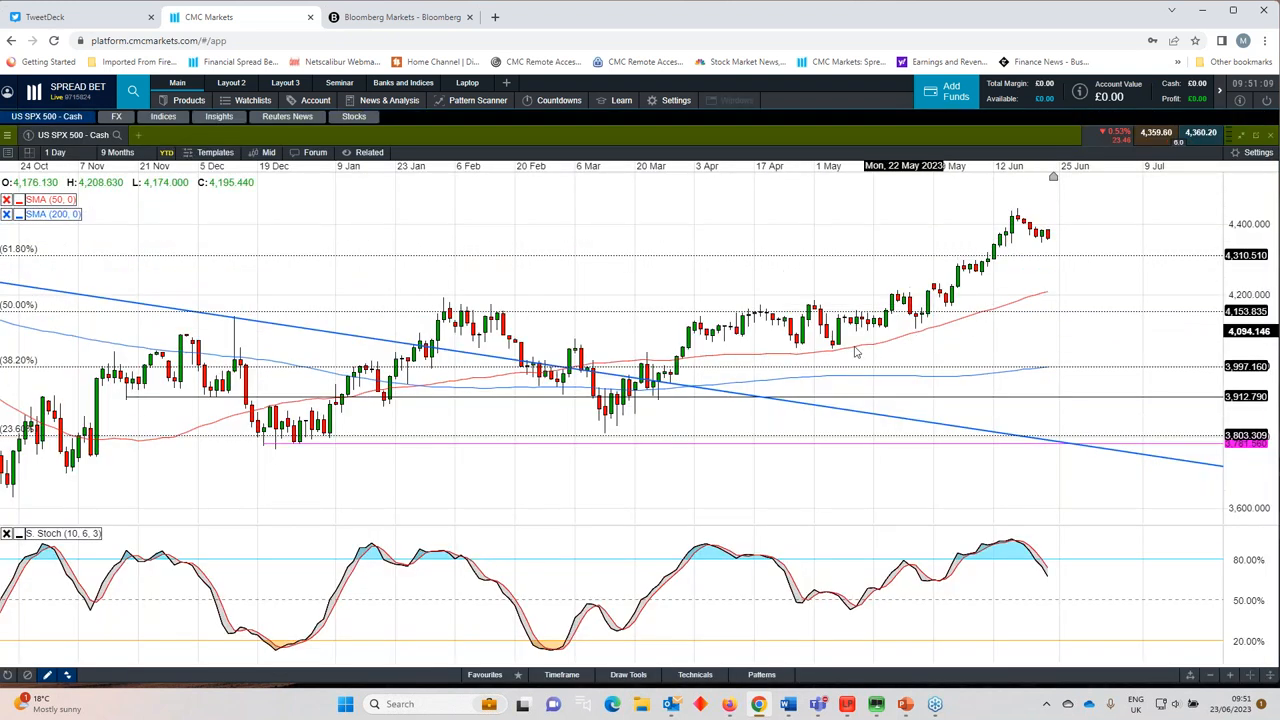
mouse_move(1058, 308)
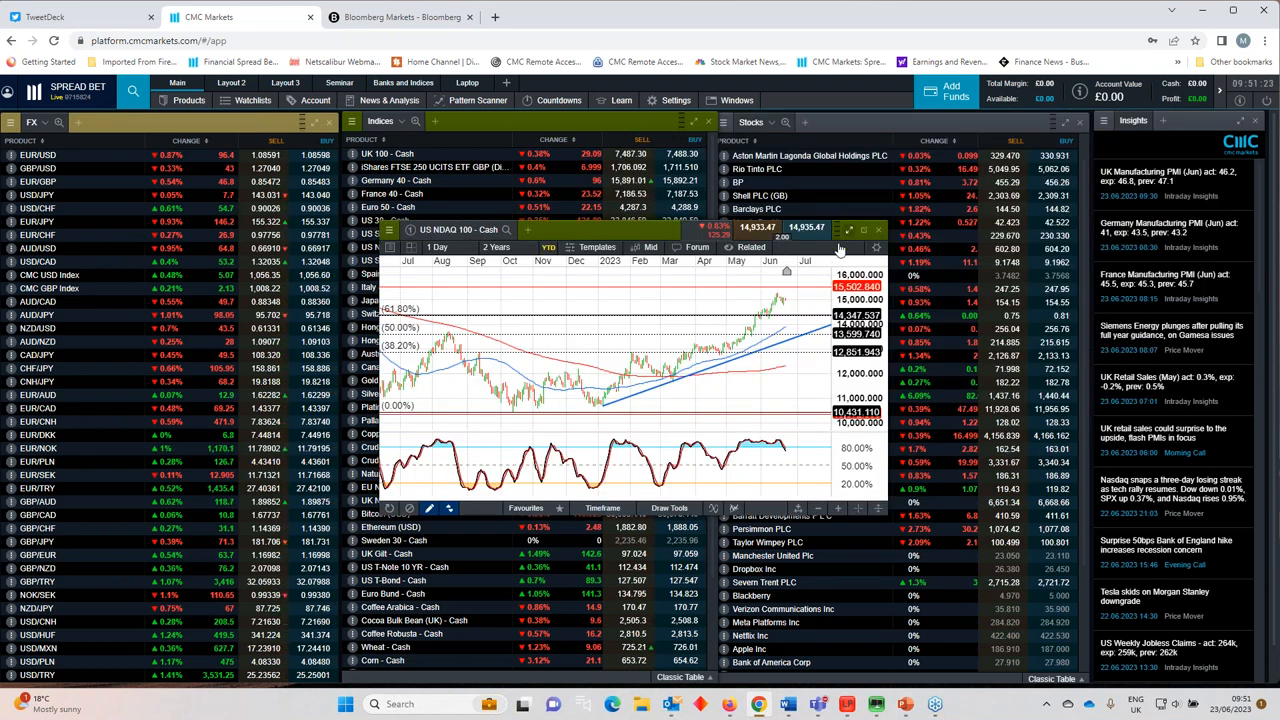
left_click(844, 230)
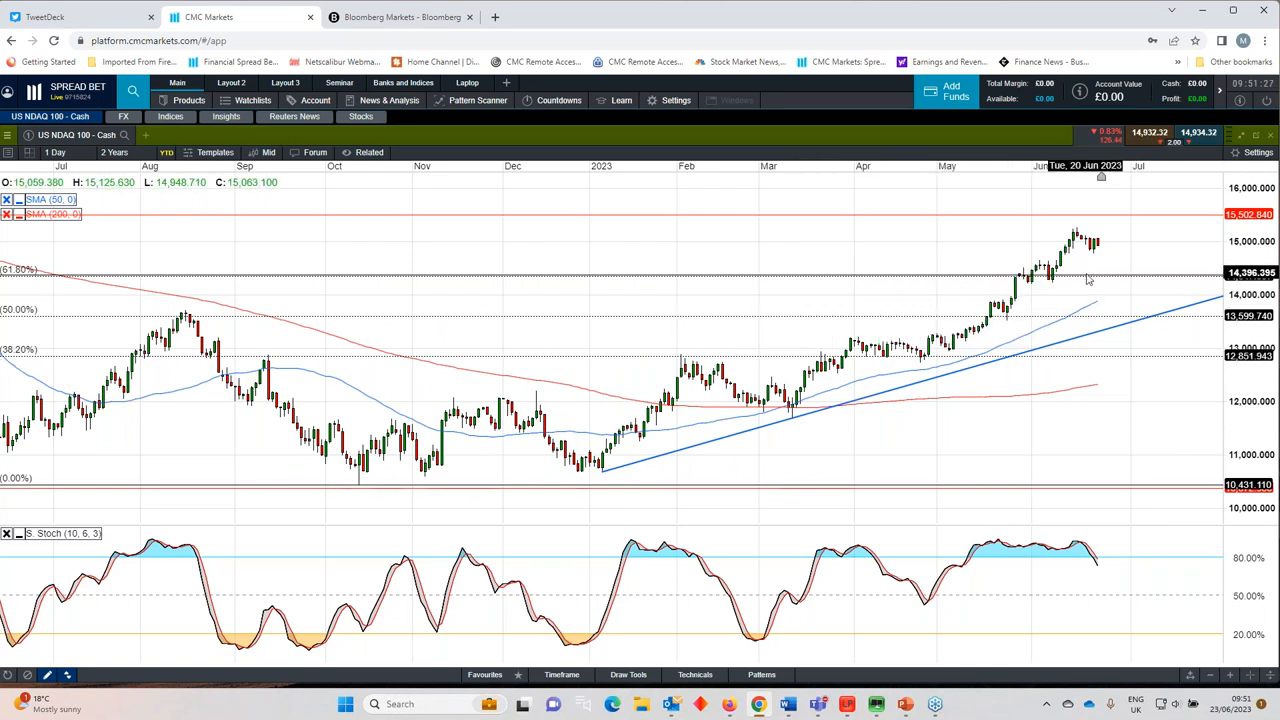
mouse_move(1088, 276)
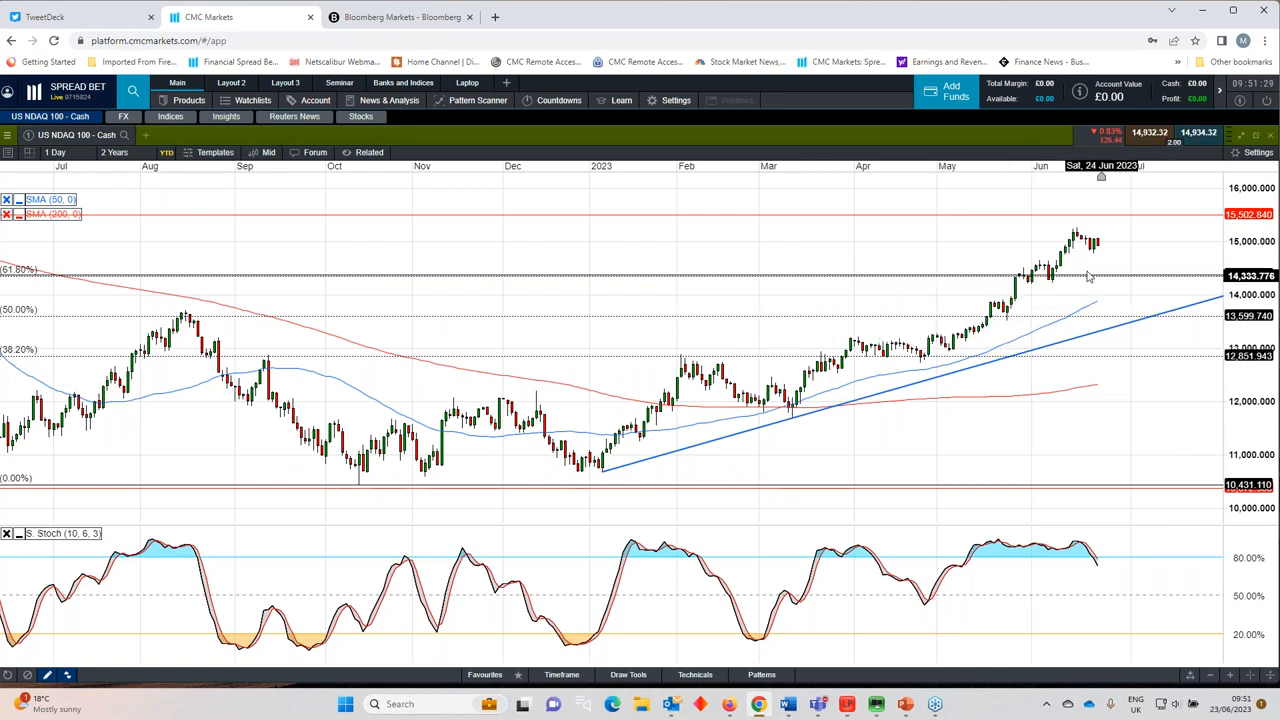
mouse_move(1052, 288)
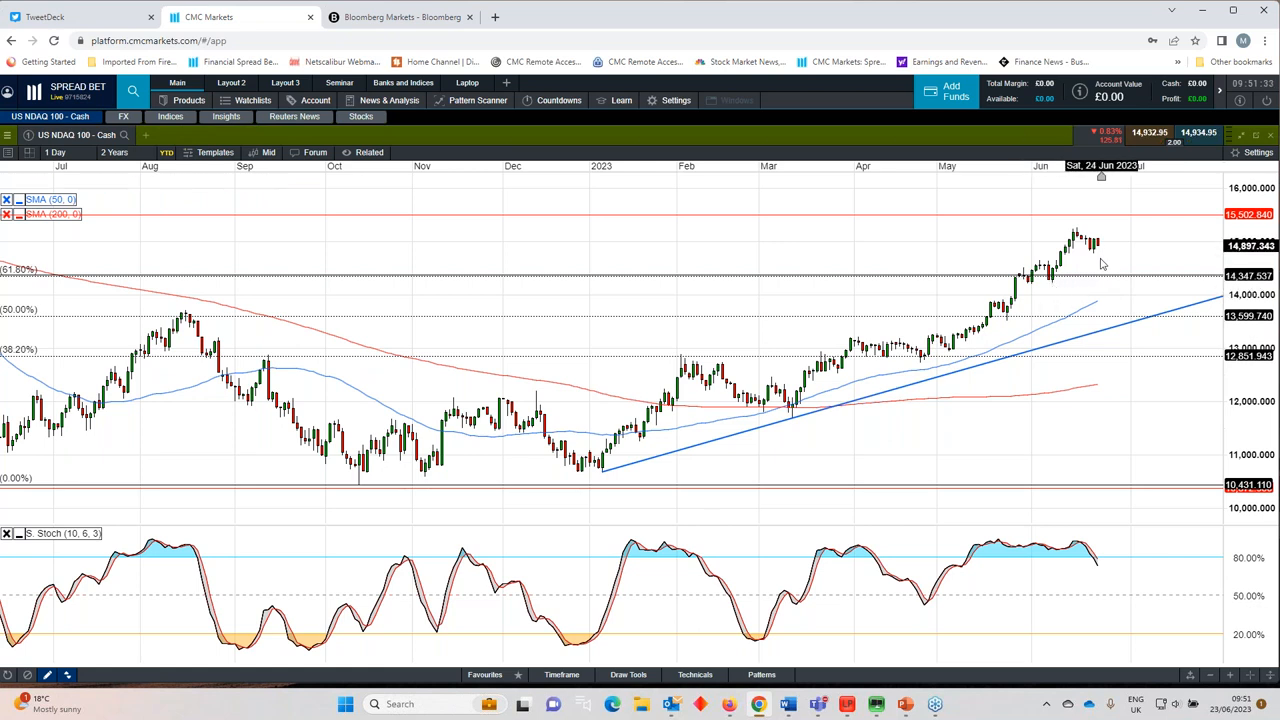
mouse_move(1104, 280)
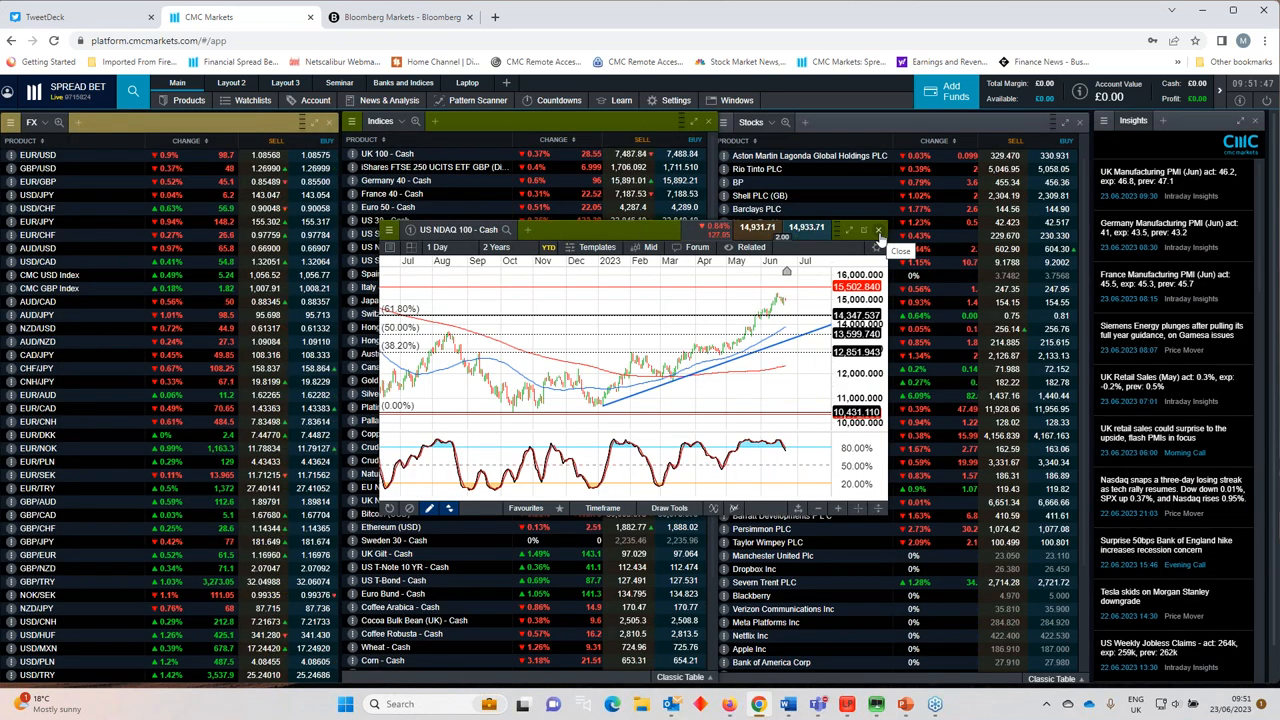
Step: Close the floating US NDAQ 100 chart window
left_click(878, 232)
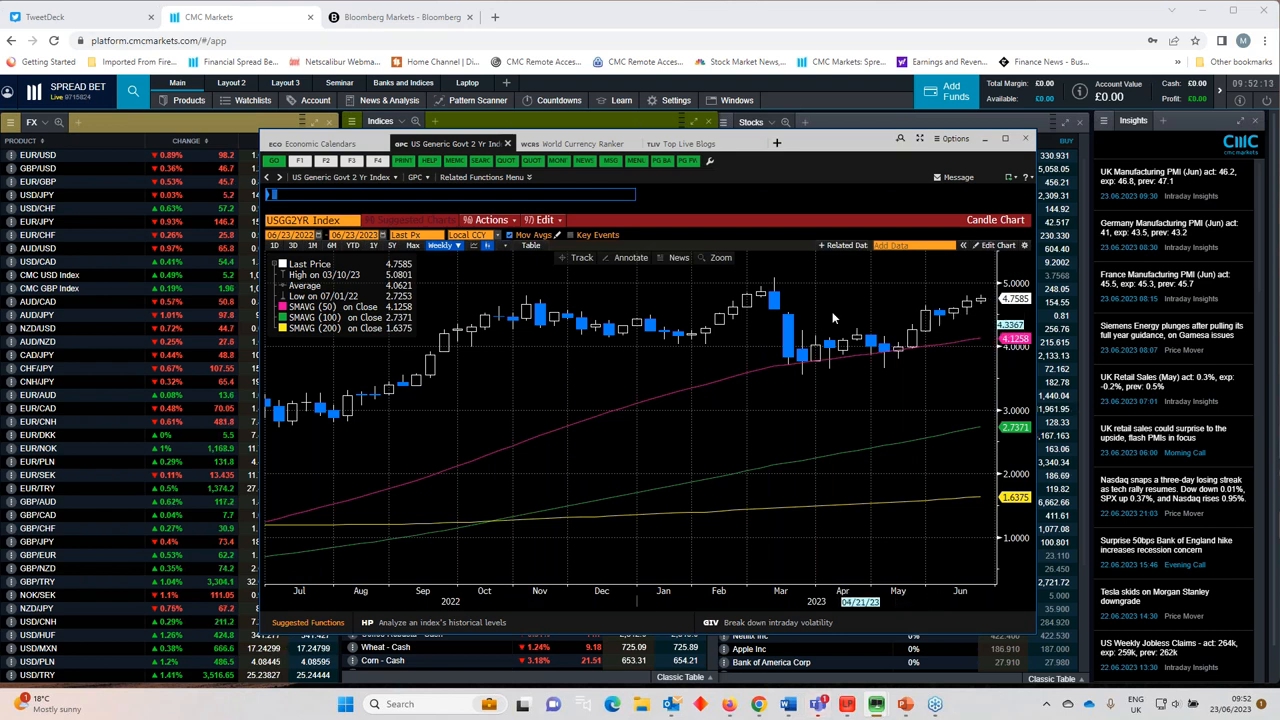
mouse_move(772, 296)
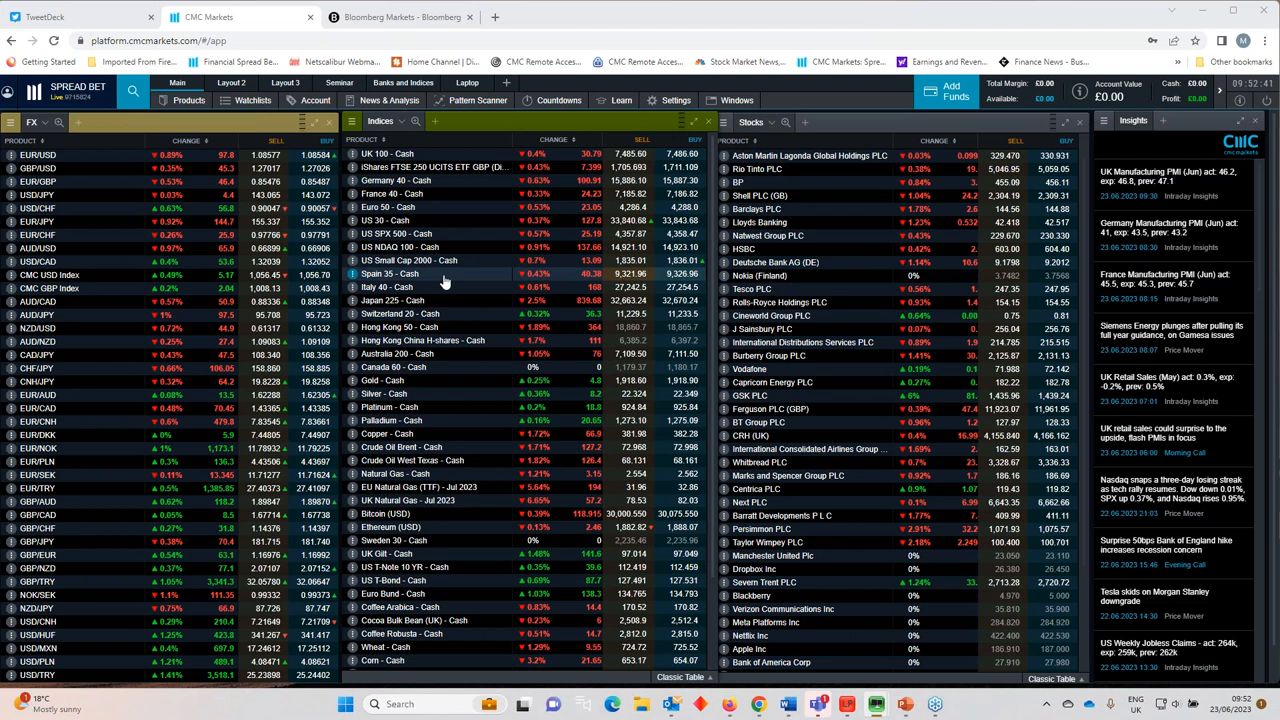
mouse_move(444, 280)
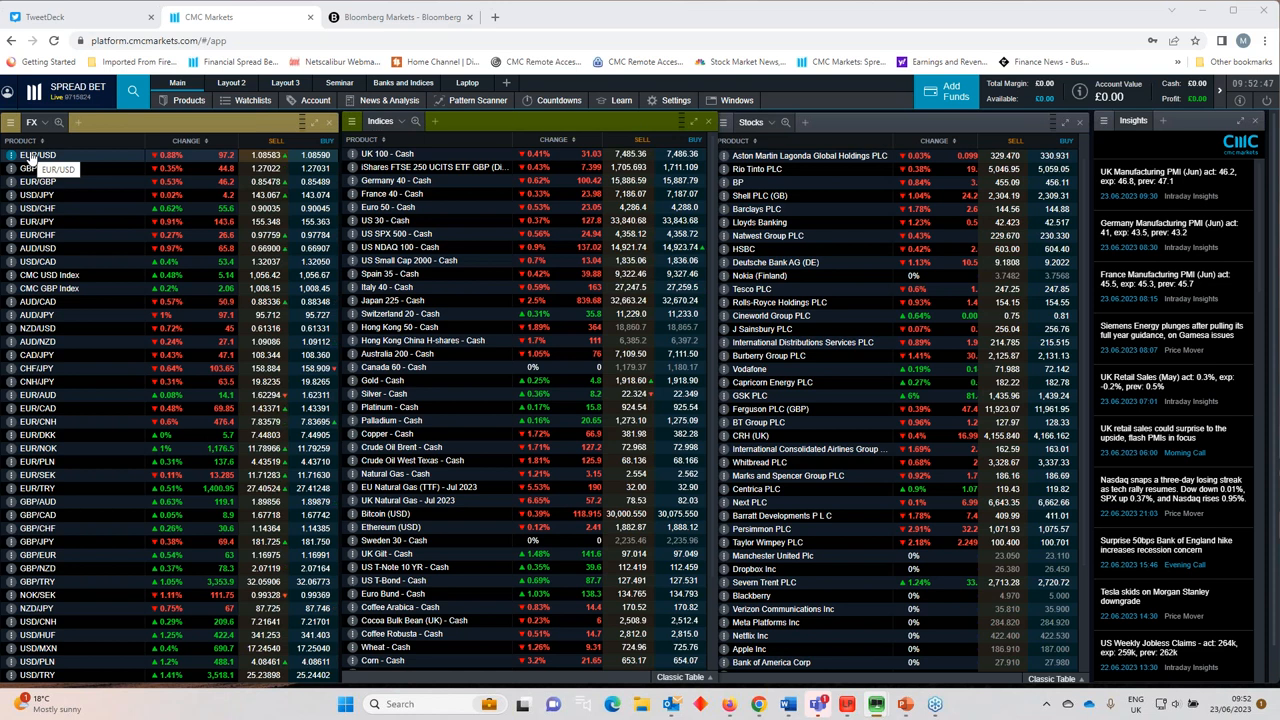
Step: Show the EUR/USD chart enlarged to full screen
left_click(36, 156)
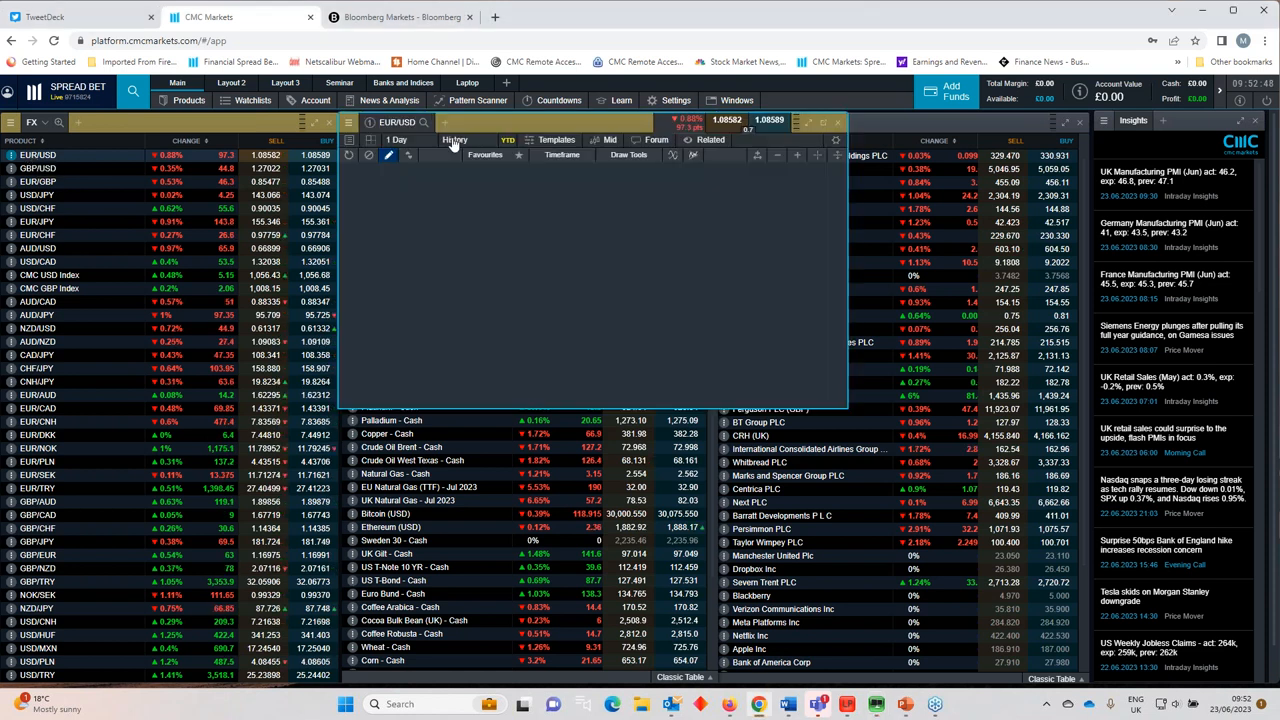
left_click(456, 140)
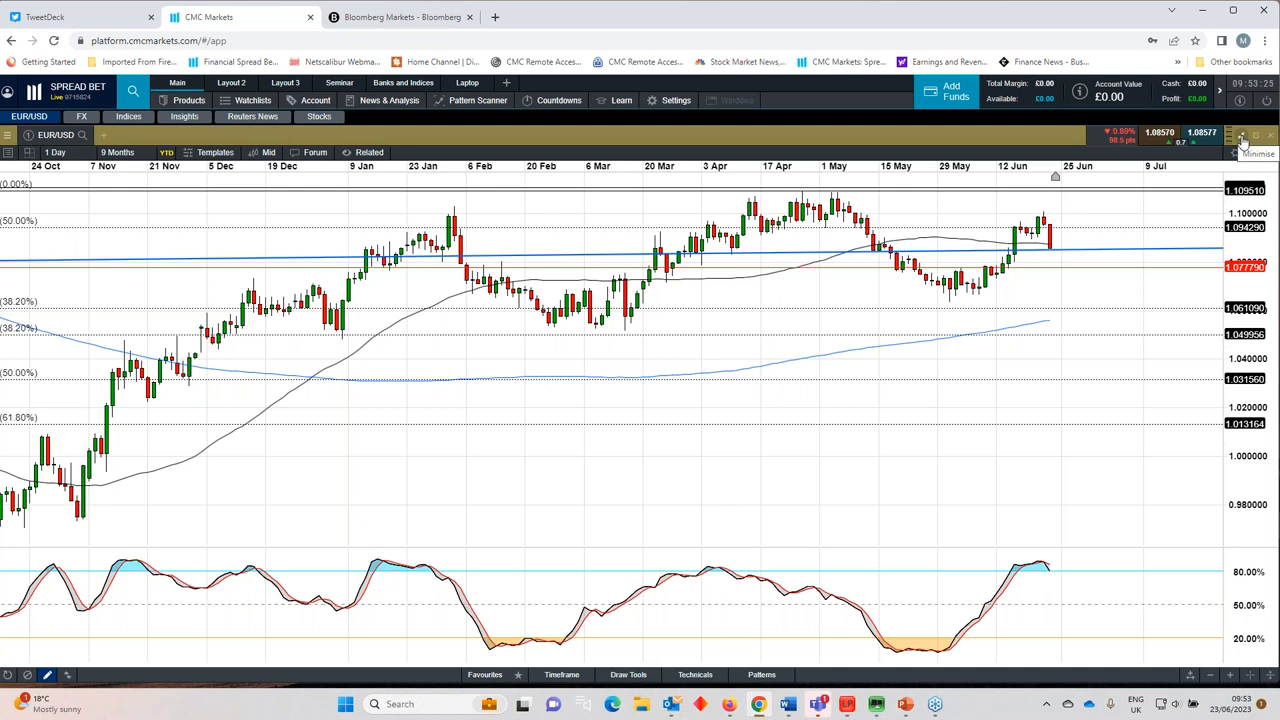
mouse_move(1242, 138)
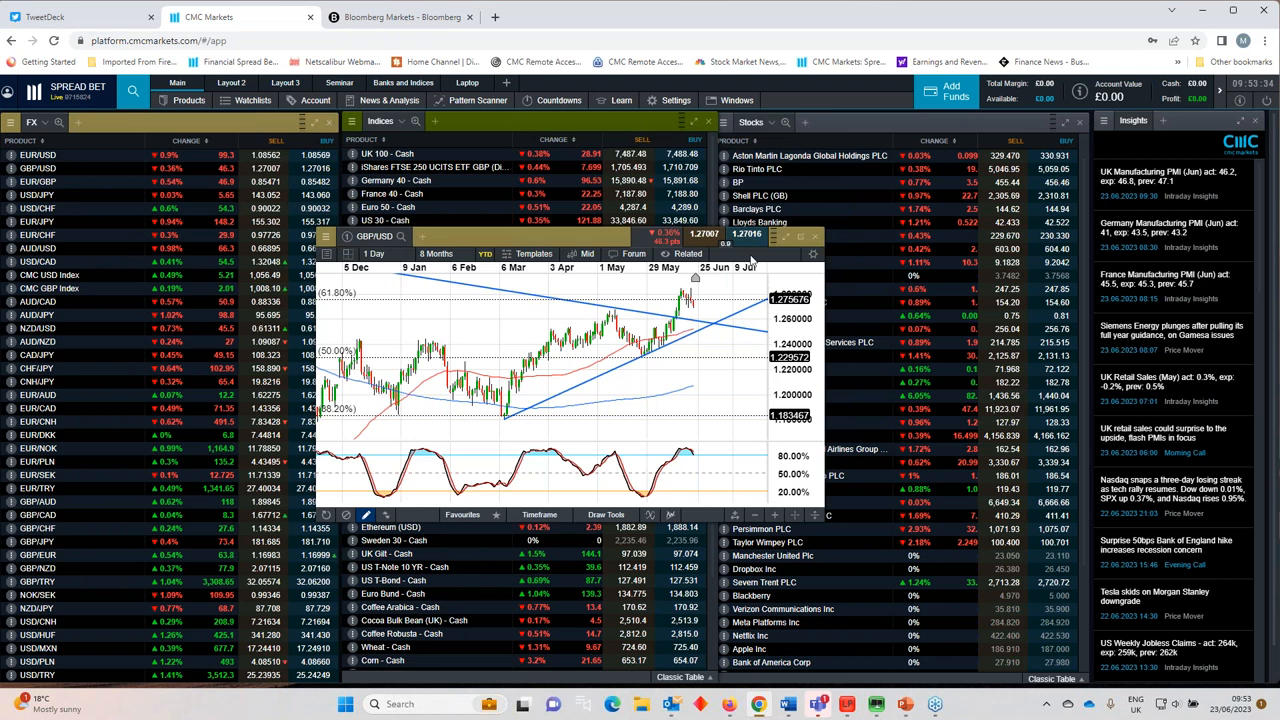
Step: Expand the GBP/USD chart to fill the screen
left_click(798, 236)
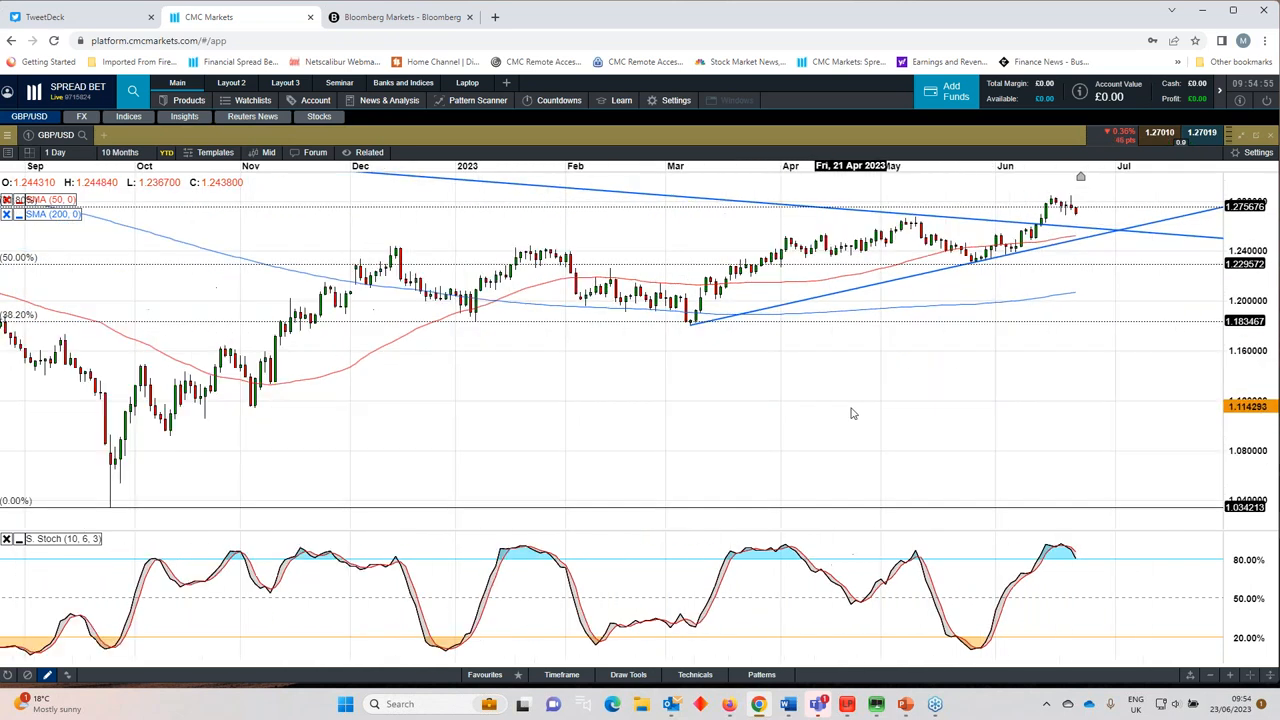
Step: Extend the GBP/USD chart to two years of history
left_click(114, 152)
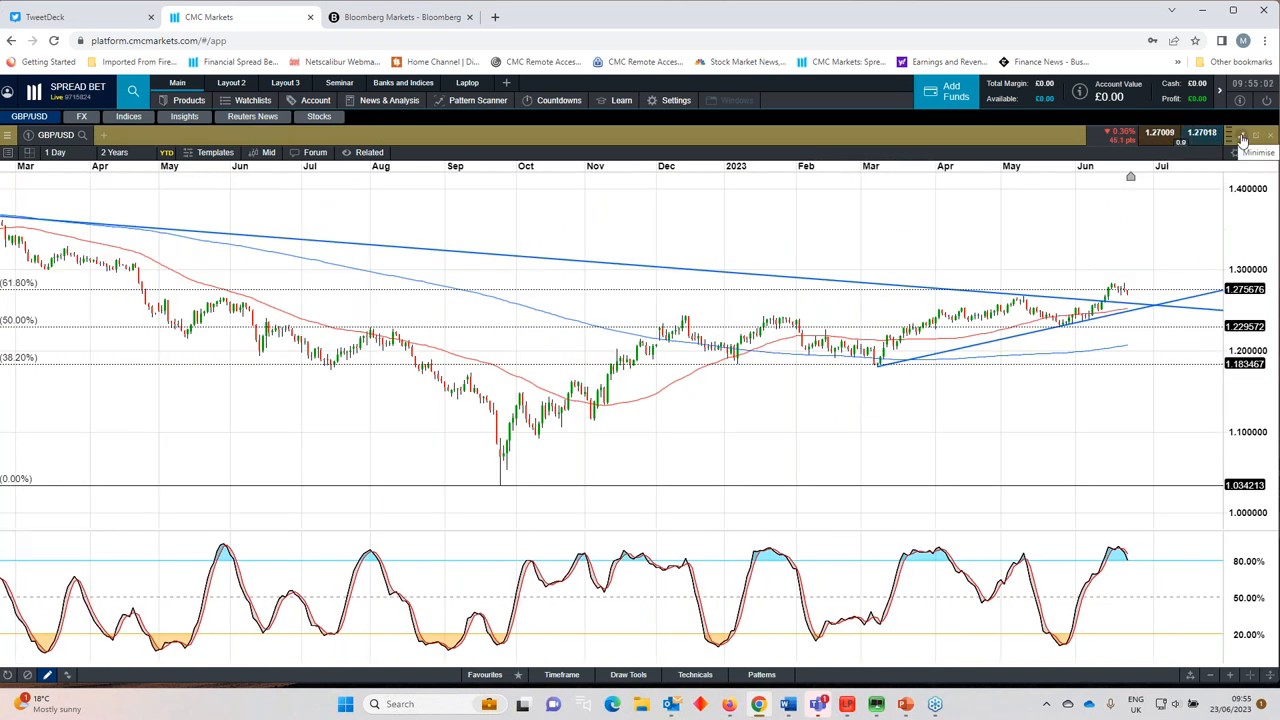
mouse_move(1240, 136)
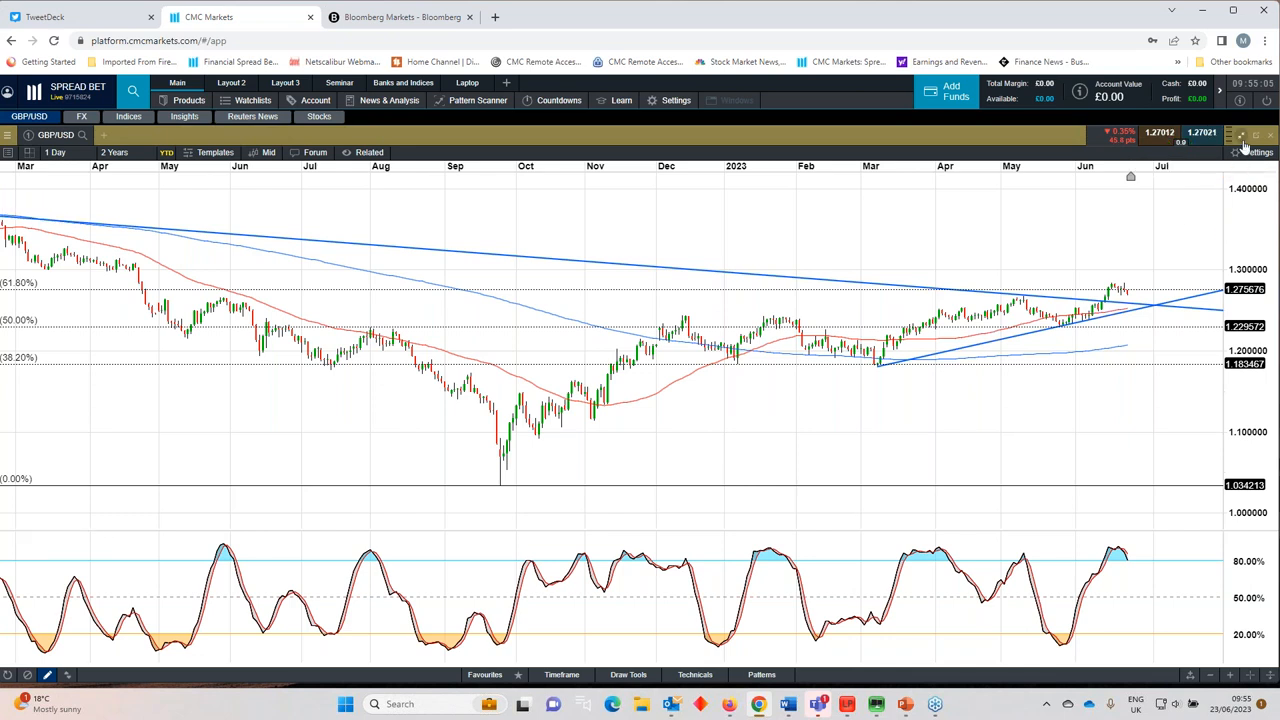
mouse_move(1240, 144)
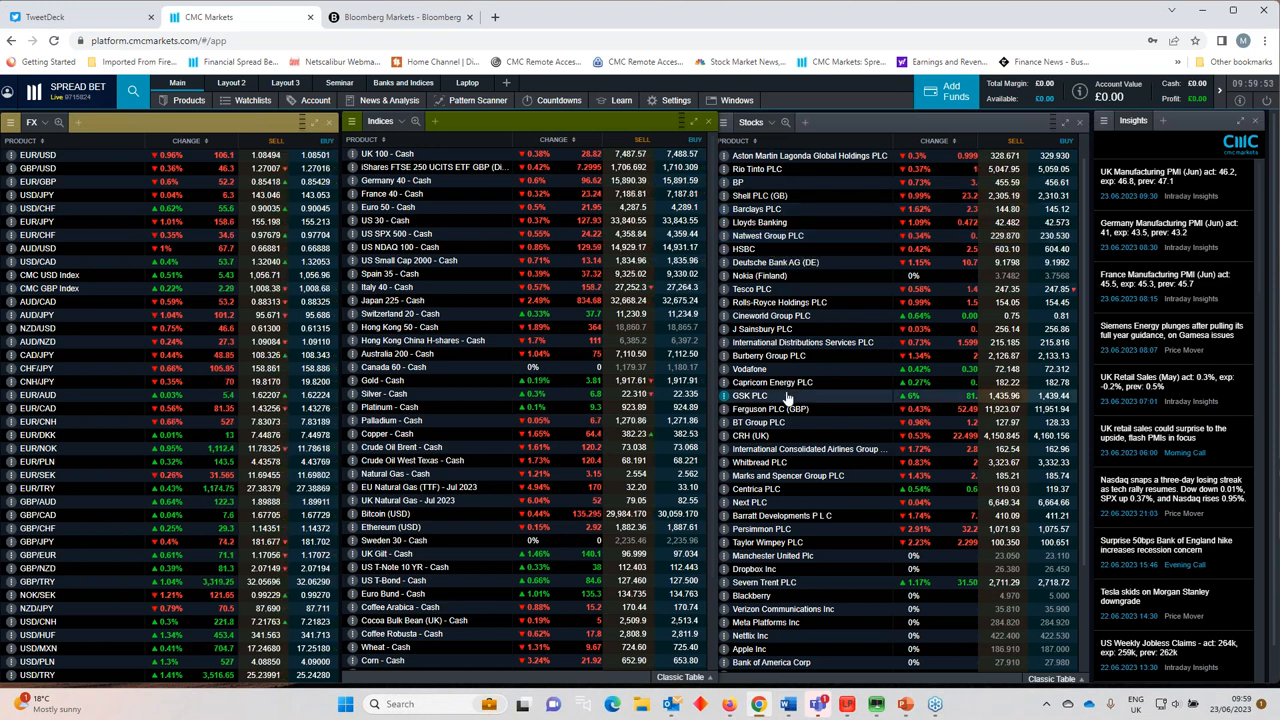
mouse_move(790, 408)
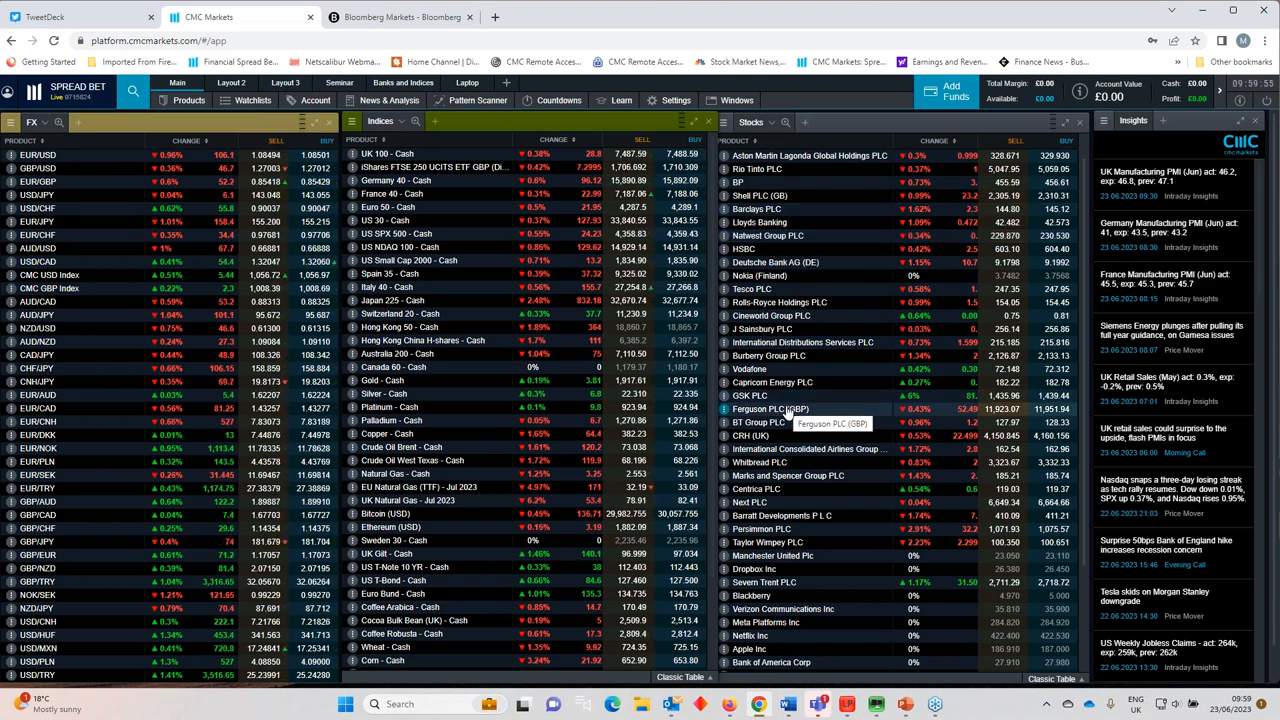
Step: View the Associated British Foods chart full-screen, then return to the watchlists
scroll("up", 3)
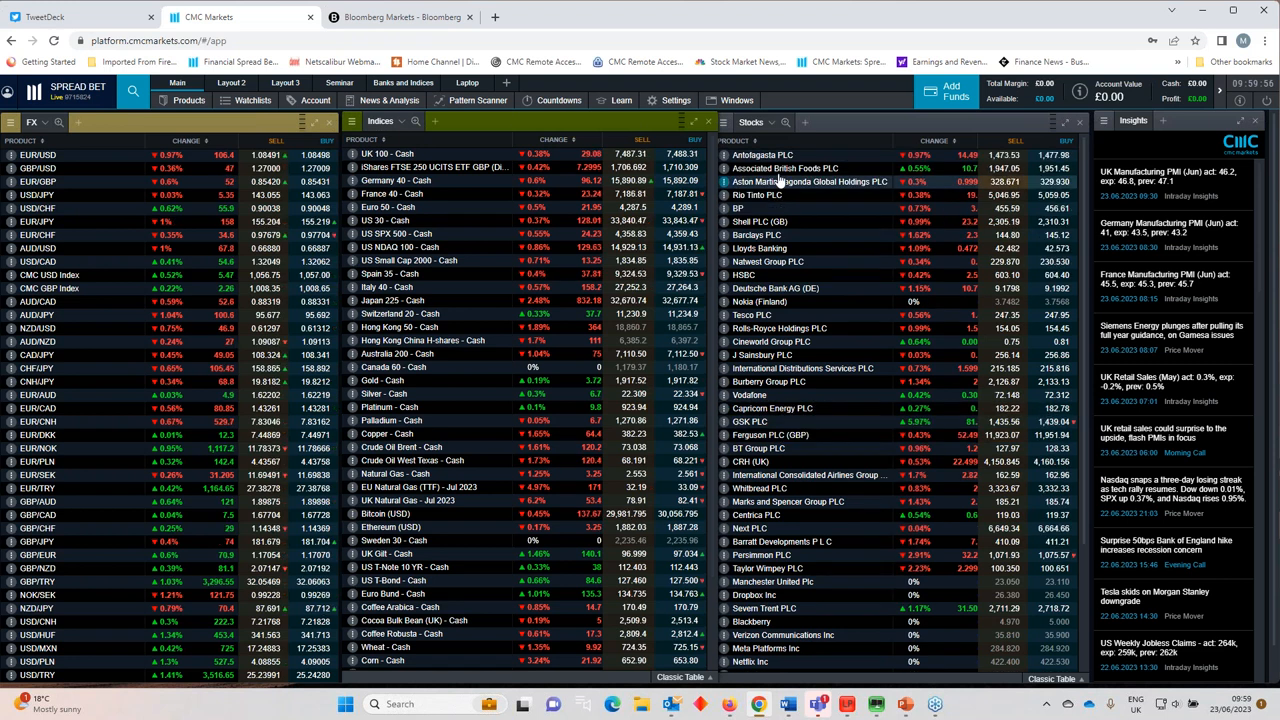
left_click(764, 154)
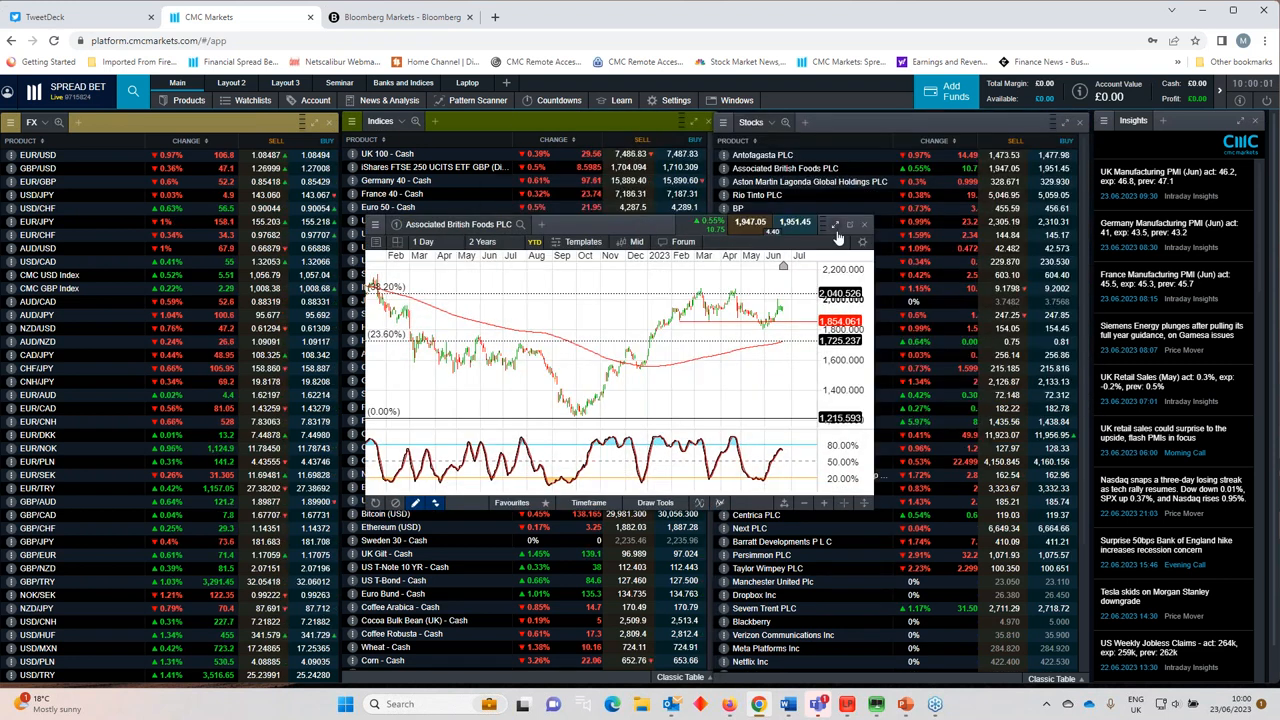
left_click(834, 224)
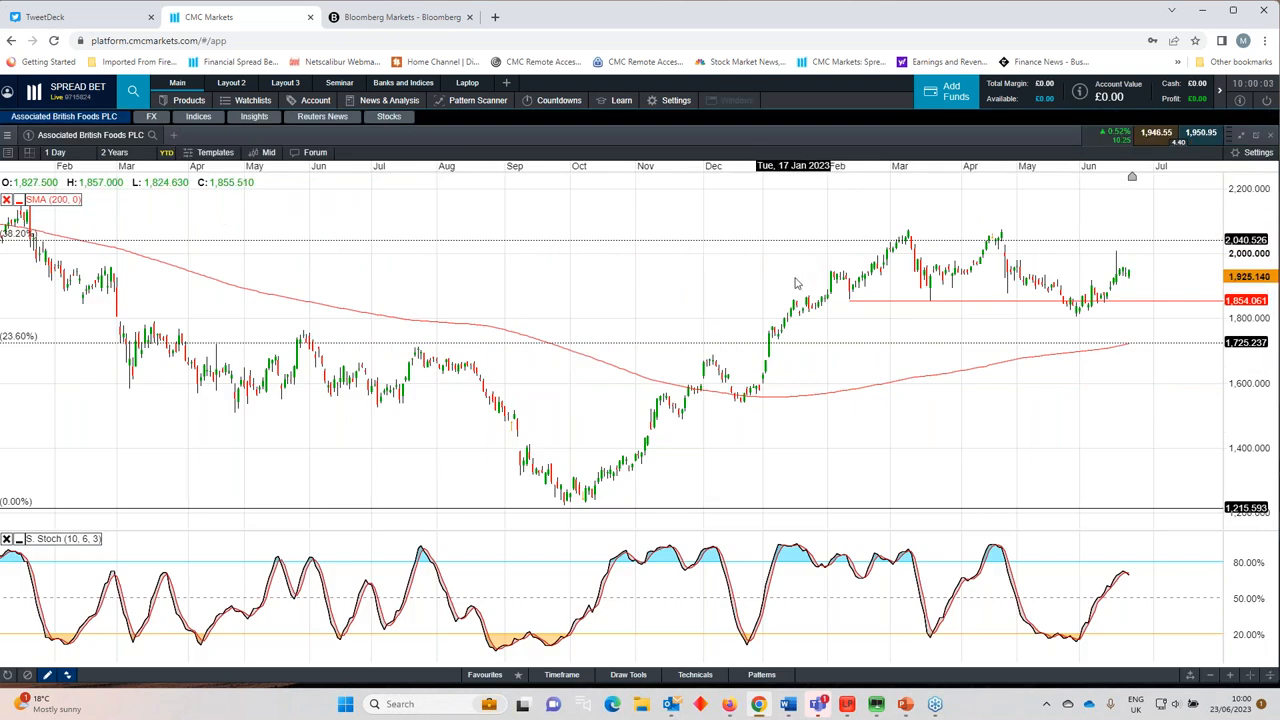
mouse_move(684, 442)
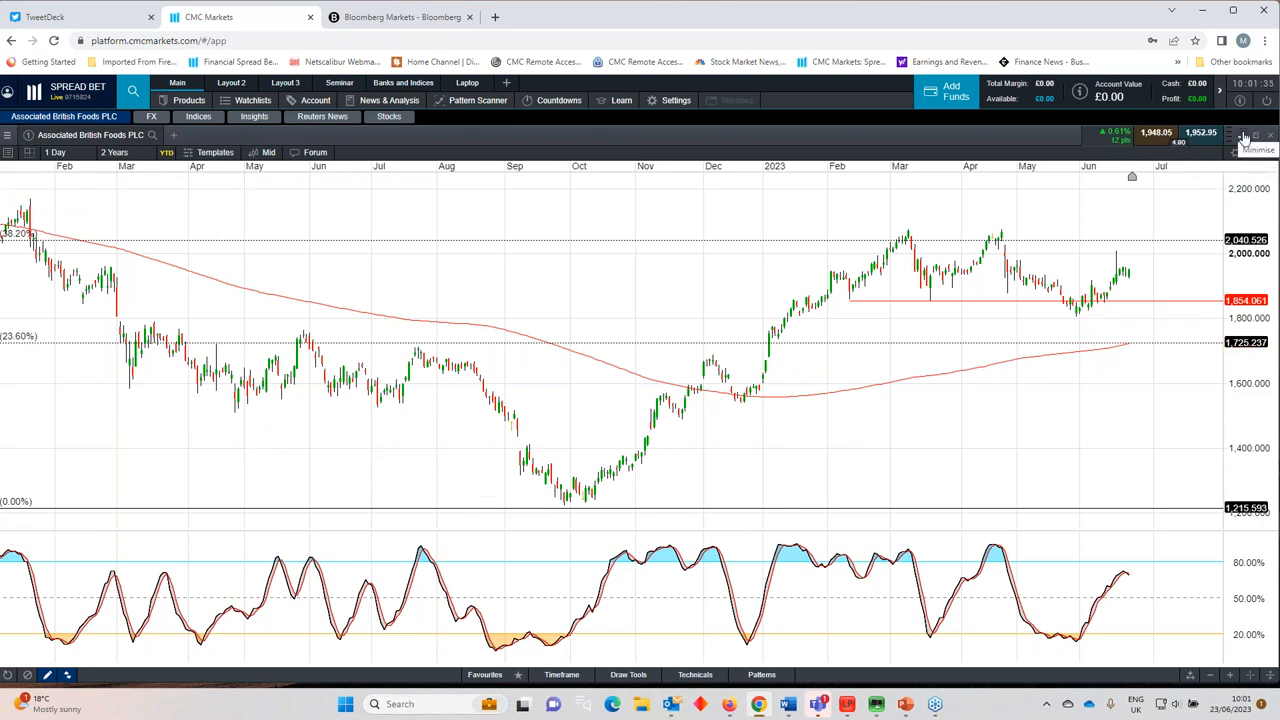
left_click(1248, 136)
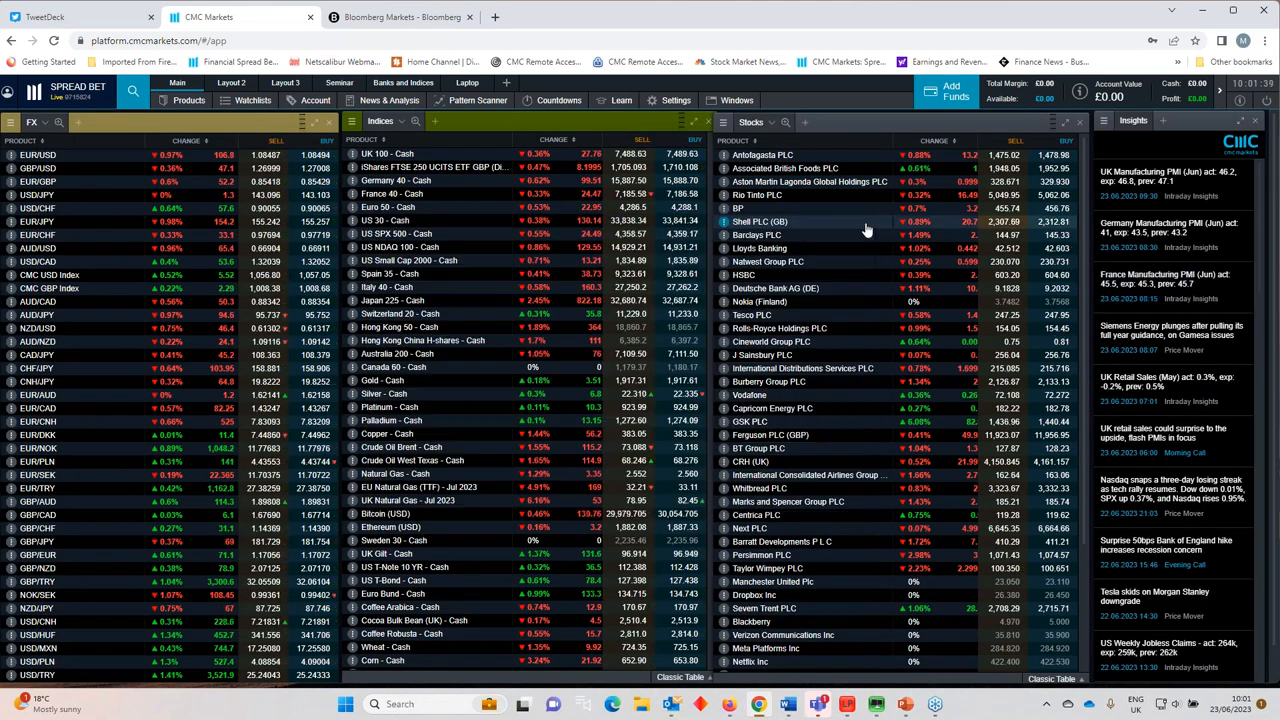
mouse_move(868, 230)
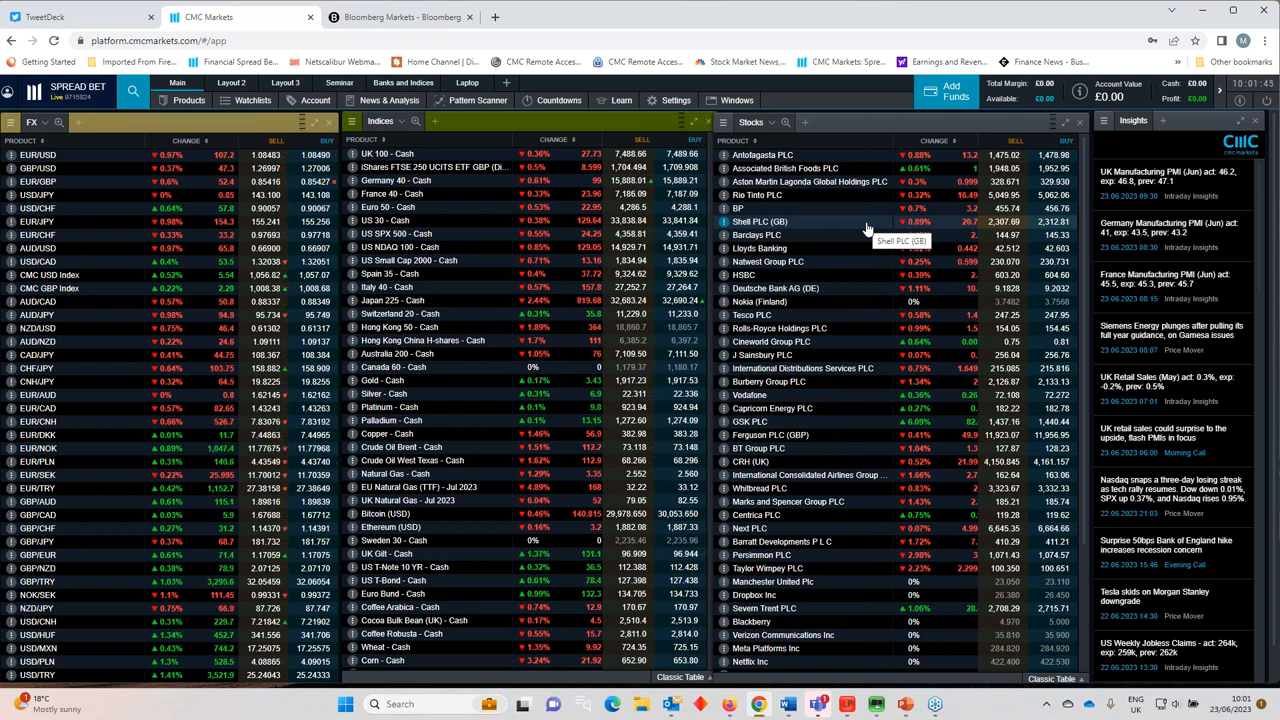
mouse_move(836, 276)
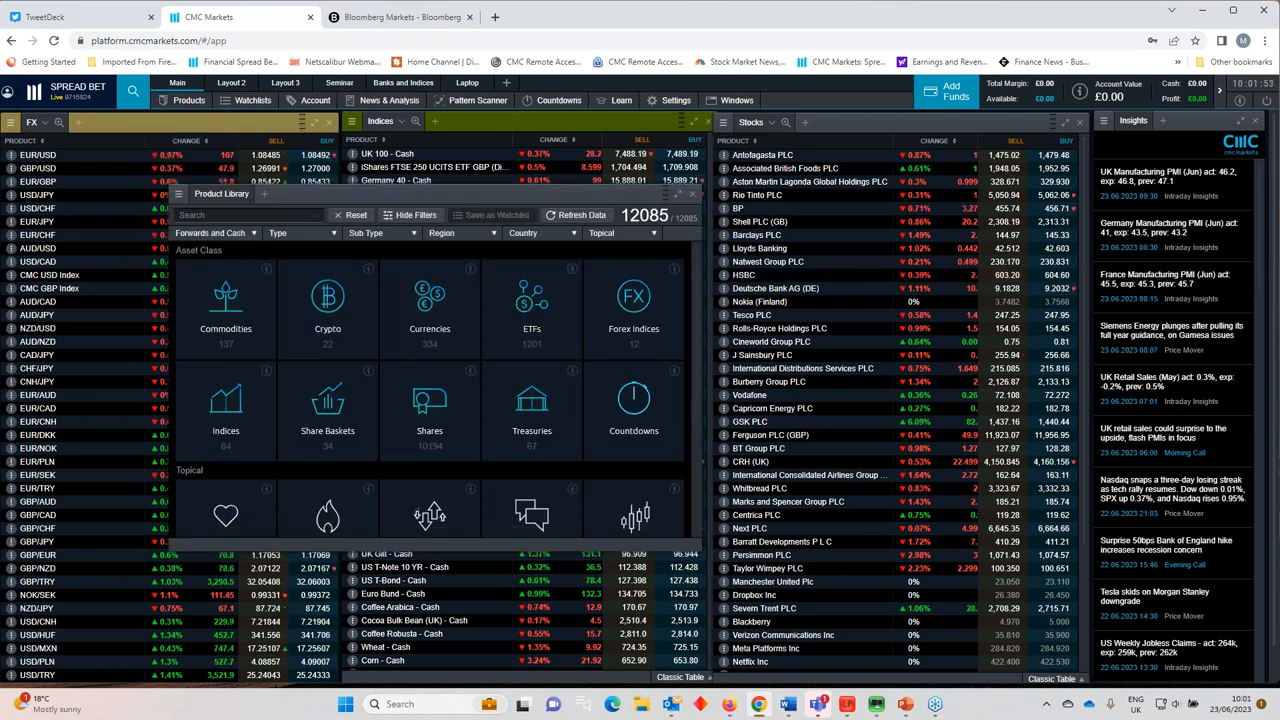
Step: Search the product library for 'nike' and chart Nike Inc
type("n")
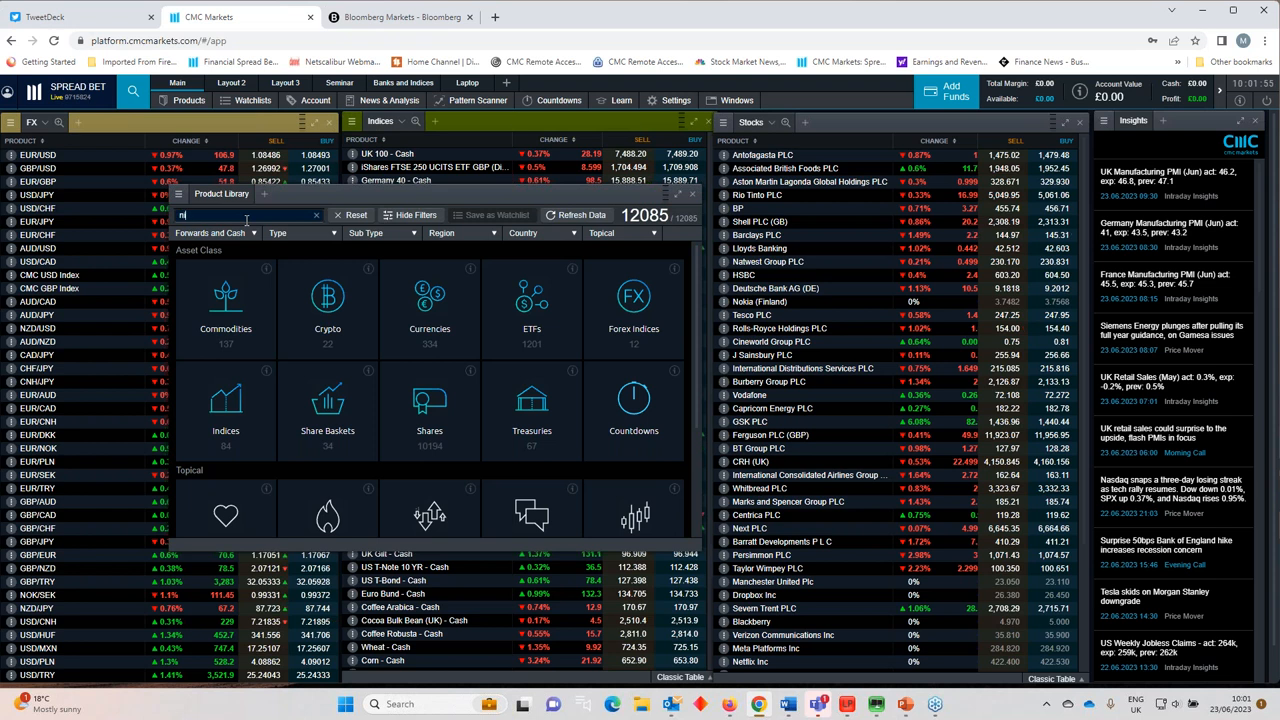
type("ike")
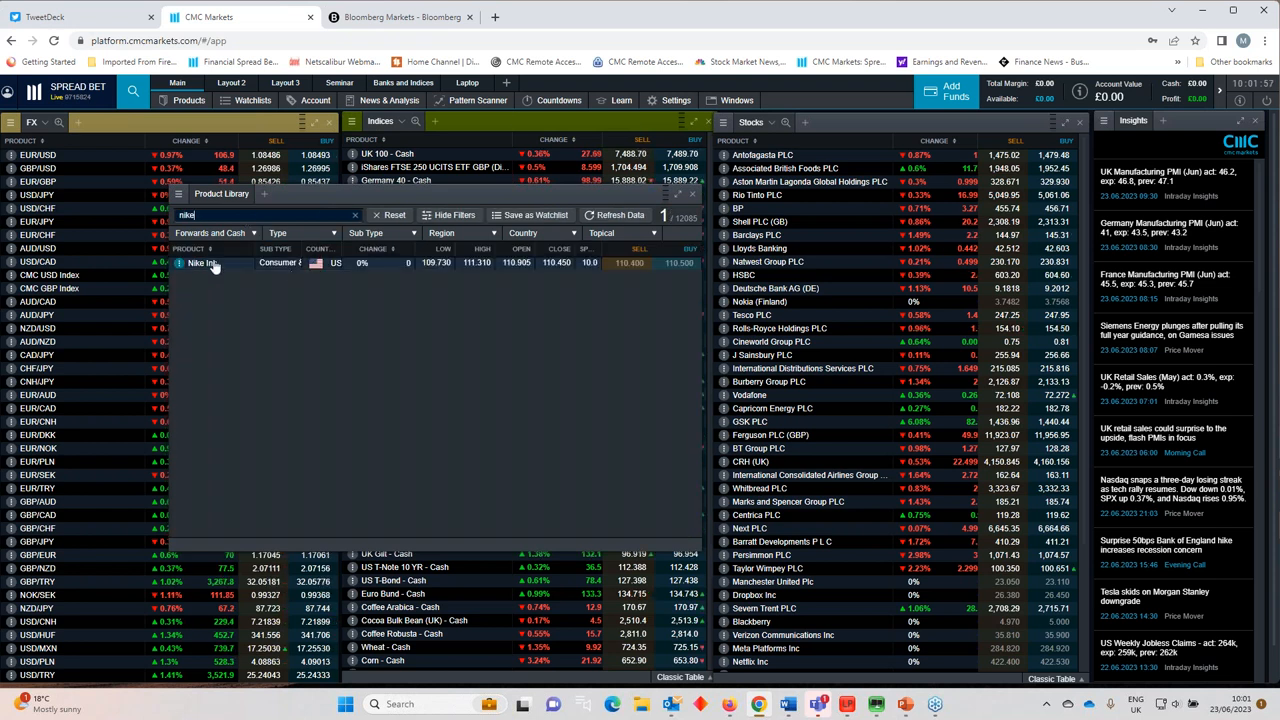
left_click(202, 262)
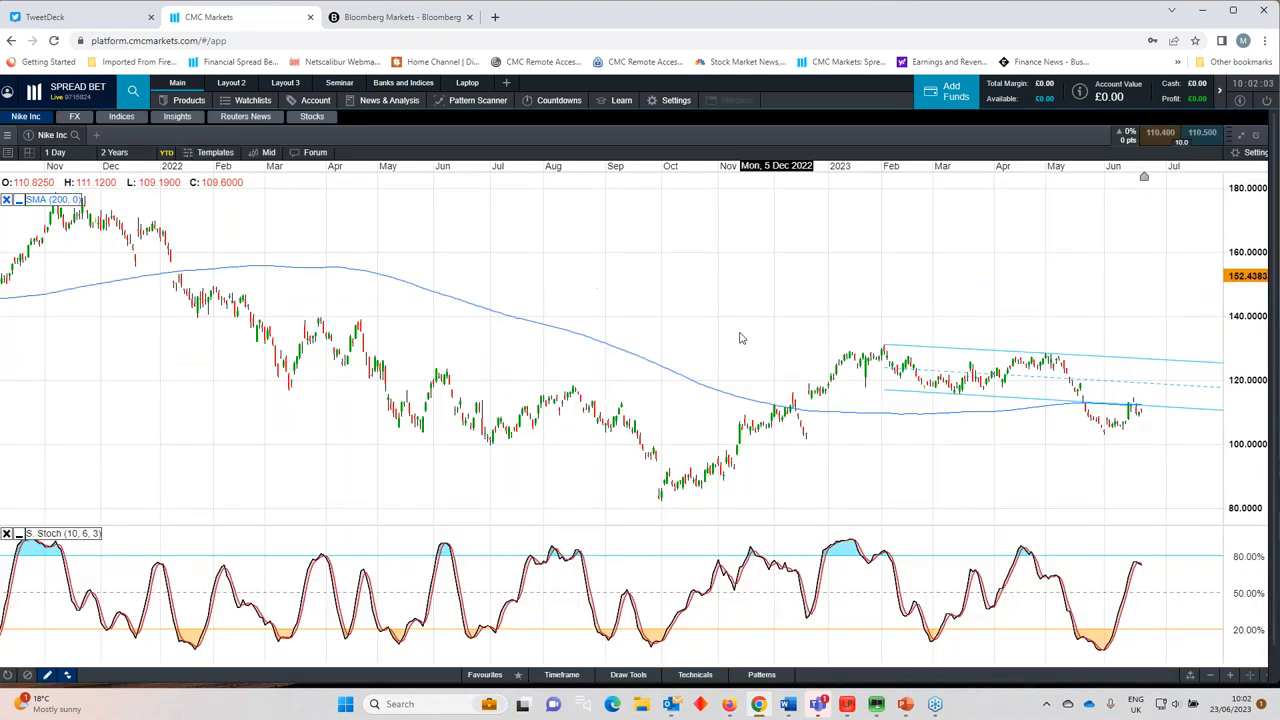
mouse_move(1102, 442)
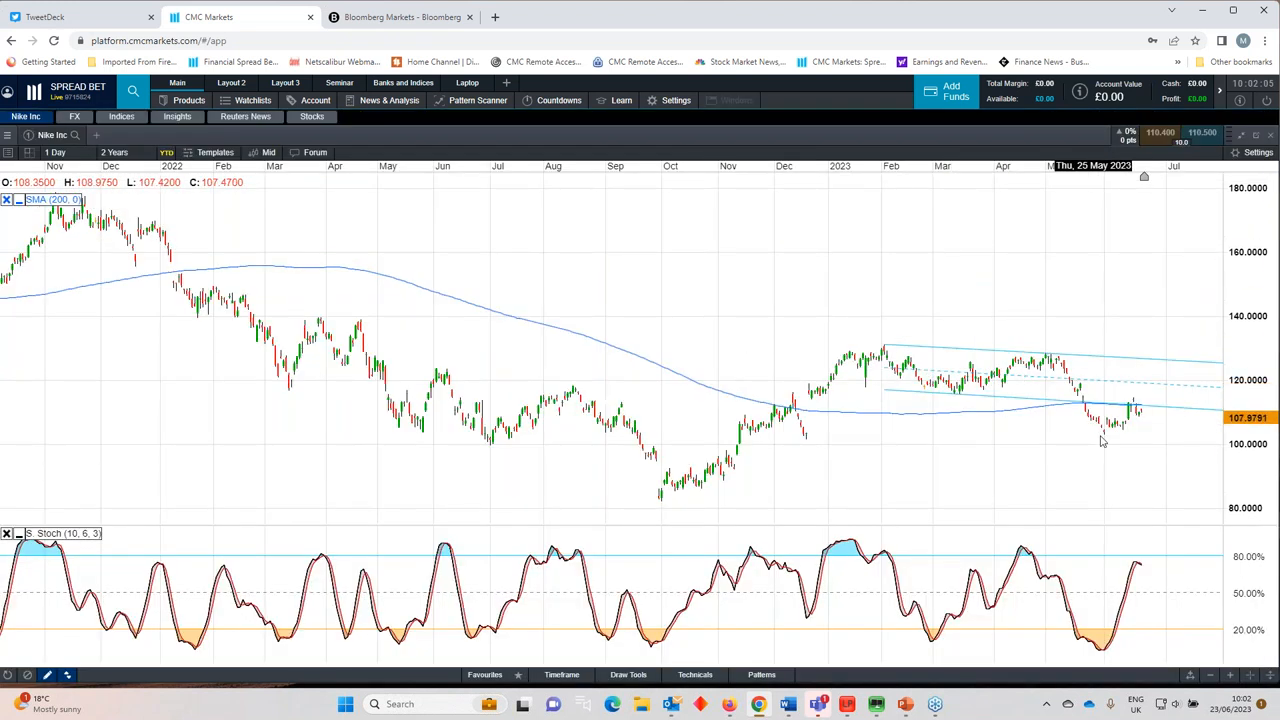
mouse_move(1112, 432)
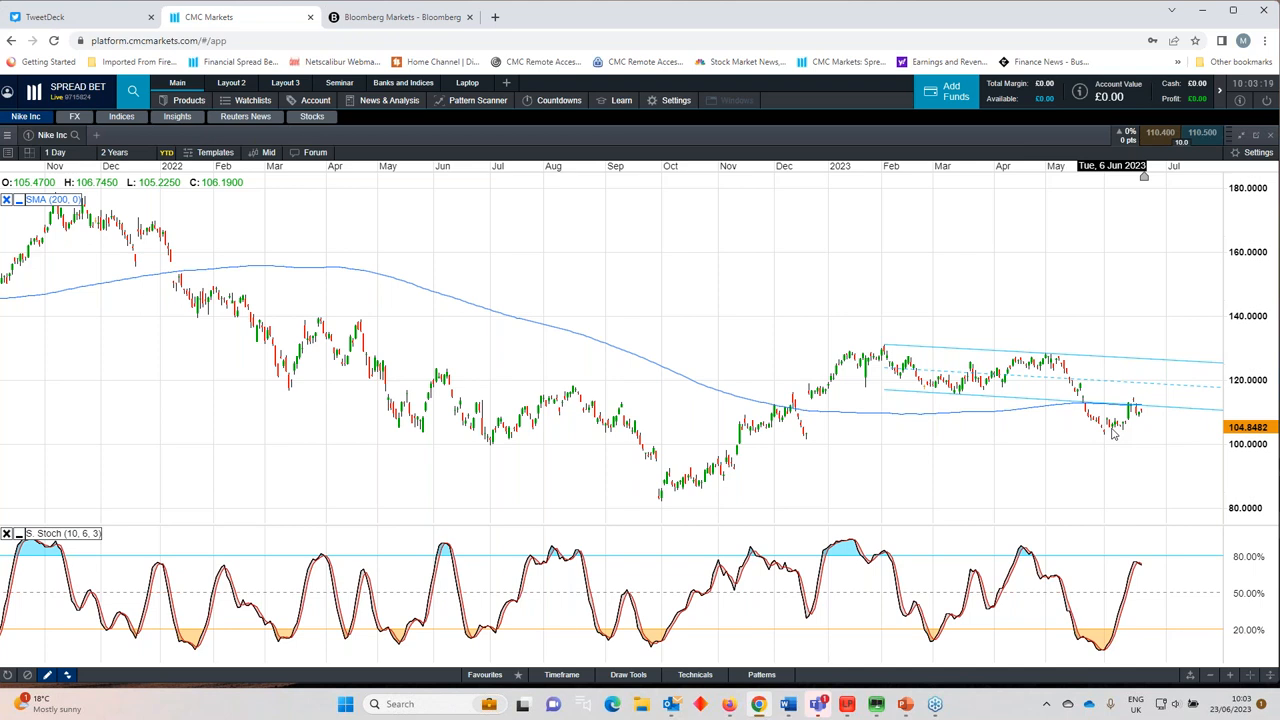
mouse_move(1112, 432)
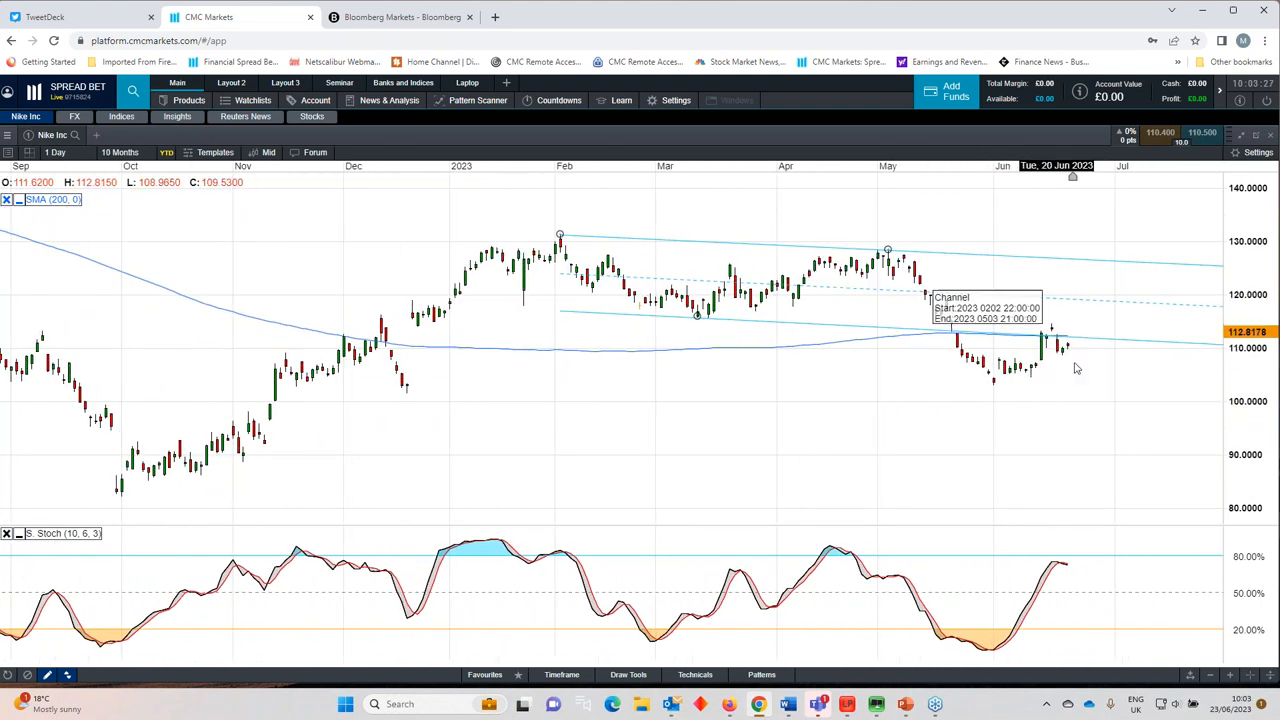
mouse_move(1056, 330)
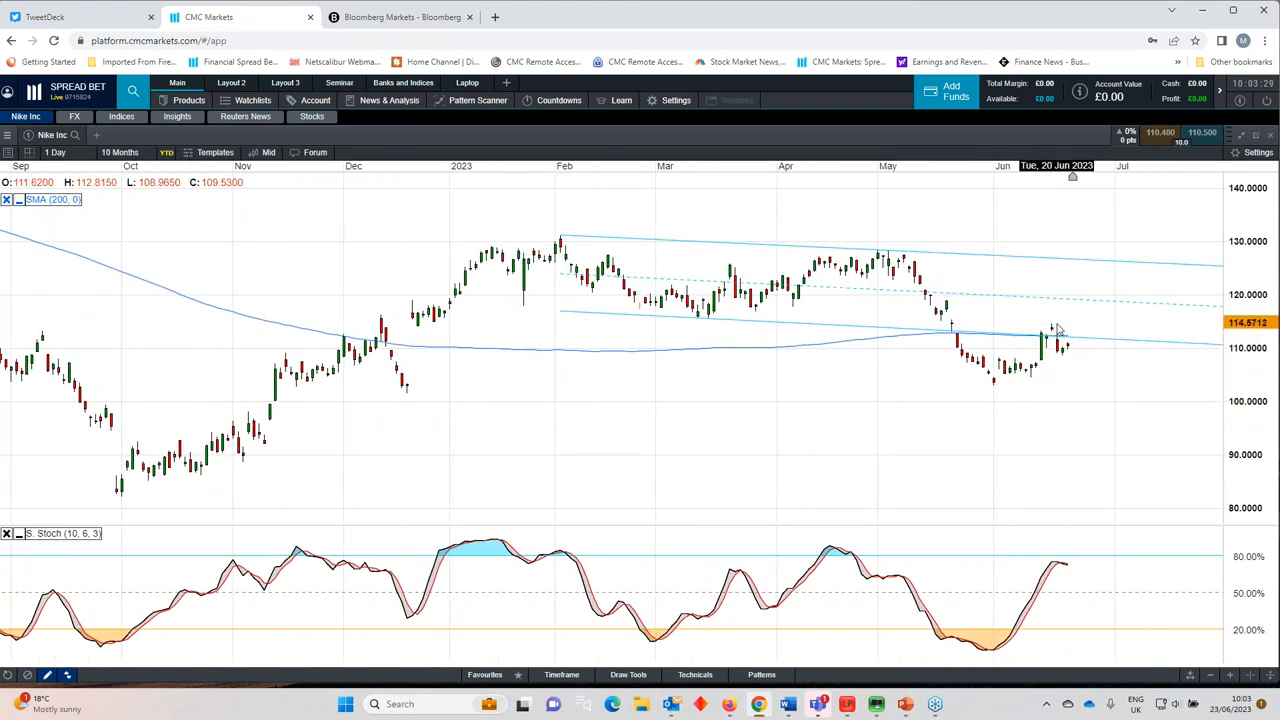
mouse_move(1056, 340)
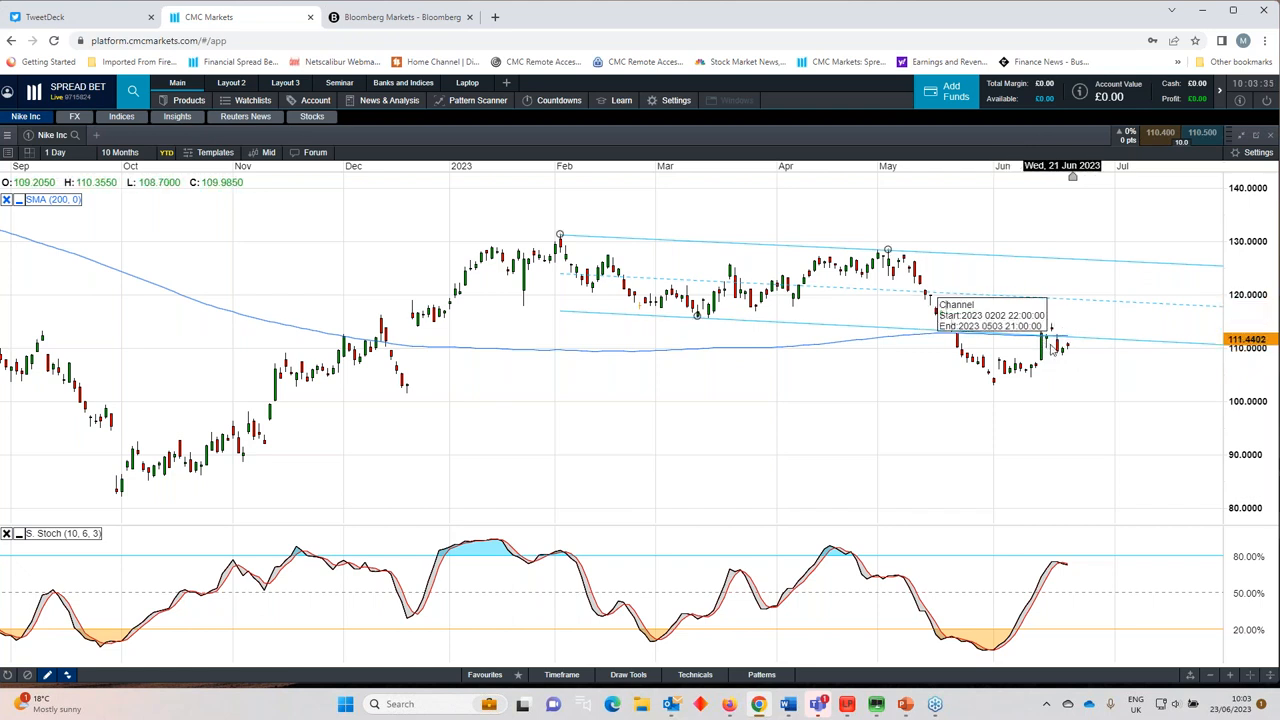
mouse_move(1088, 354)
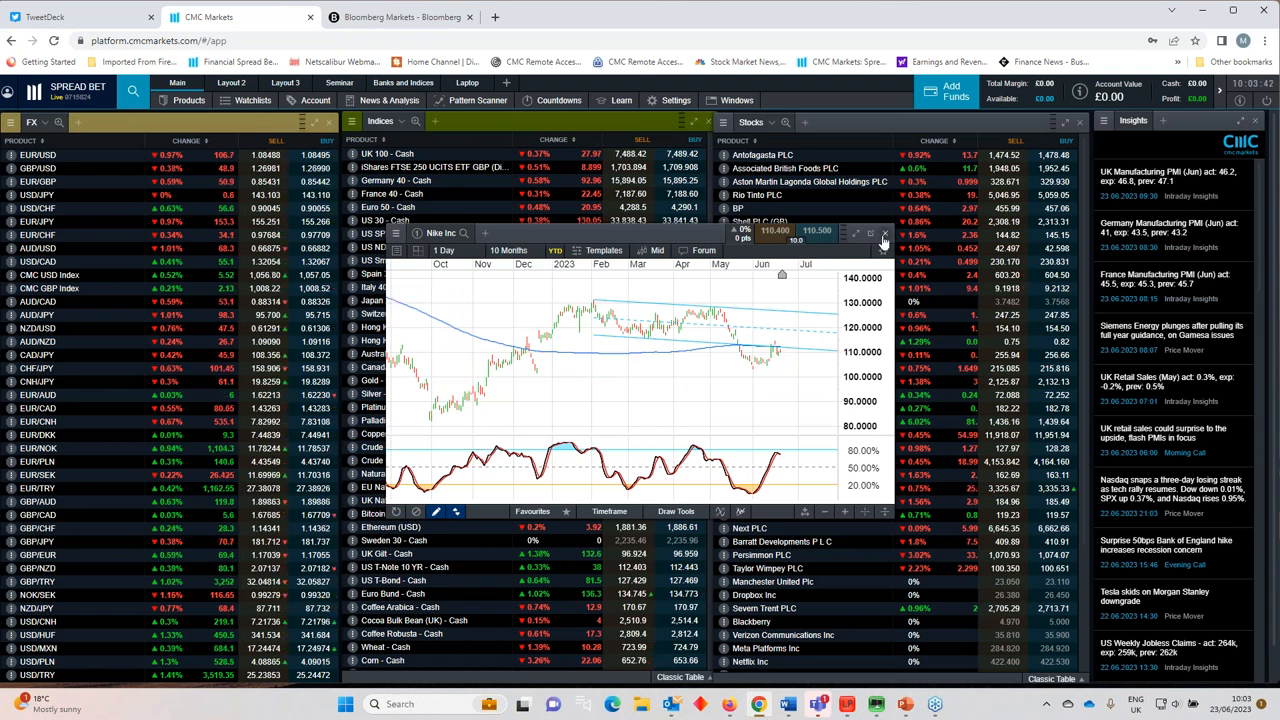
Step: Close the Nike Inc chart, leaving the watchlists
left_click(884, 232)
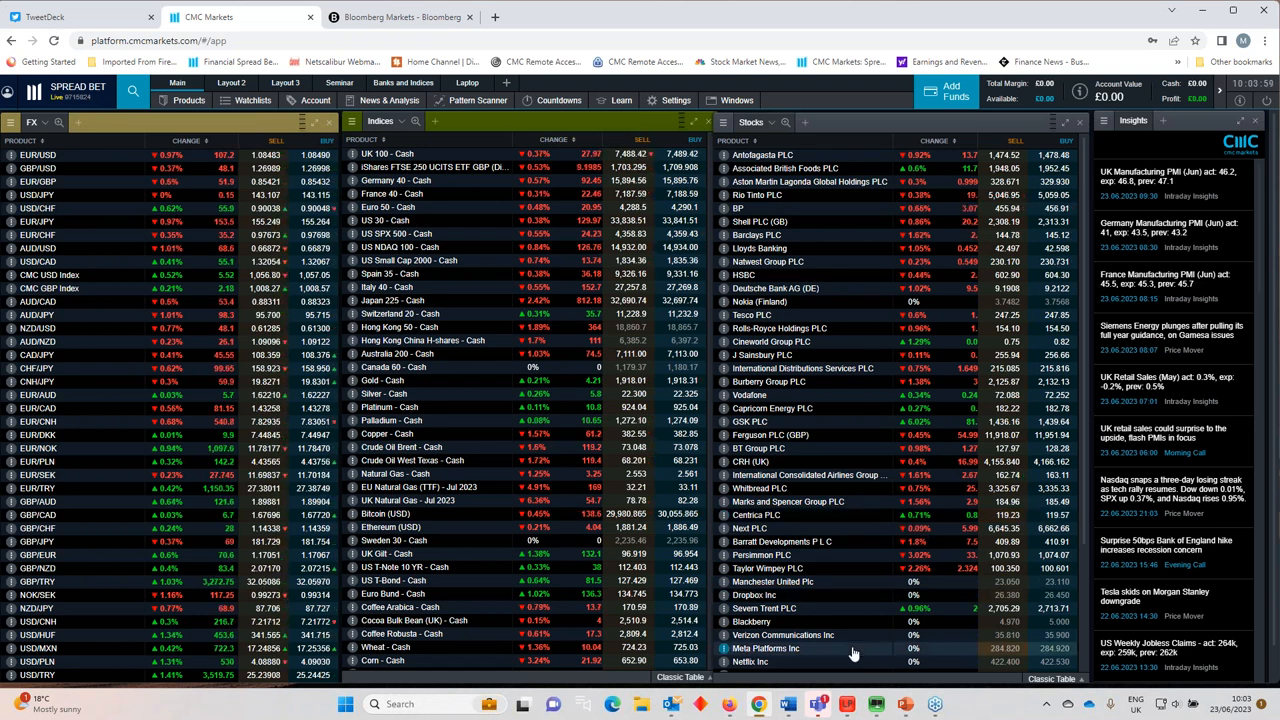
mouse_move(904, 704)
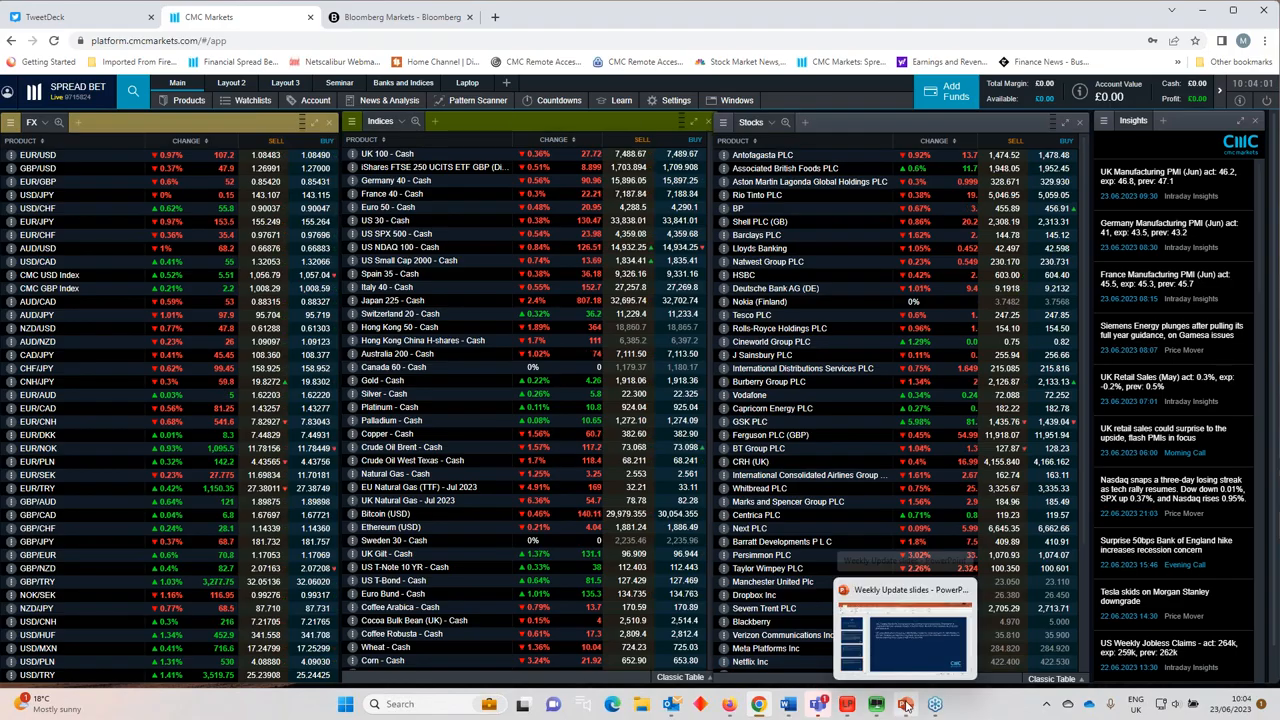